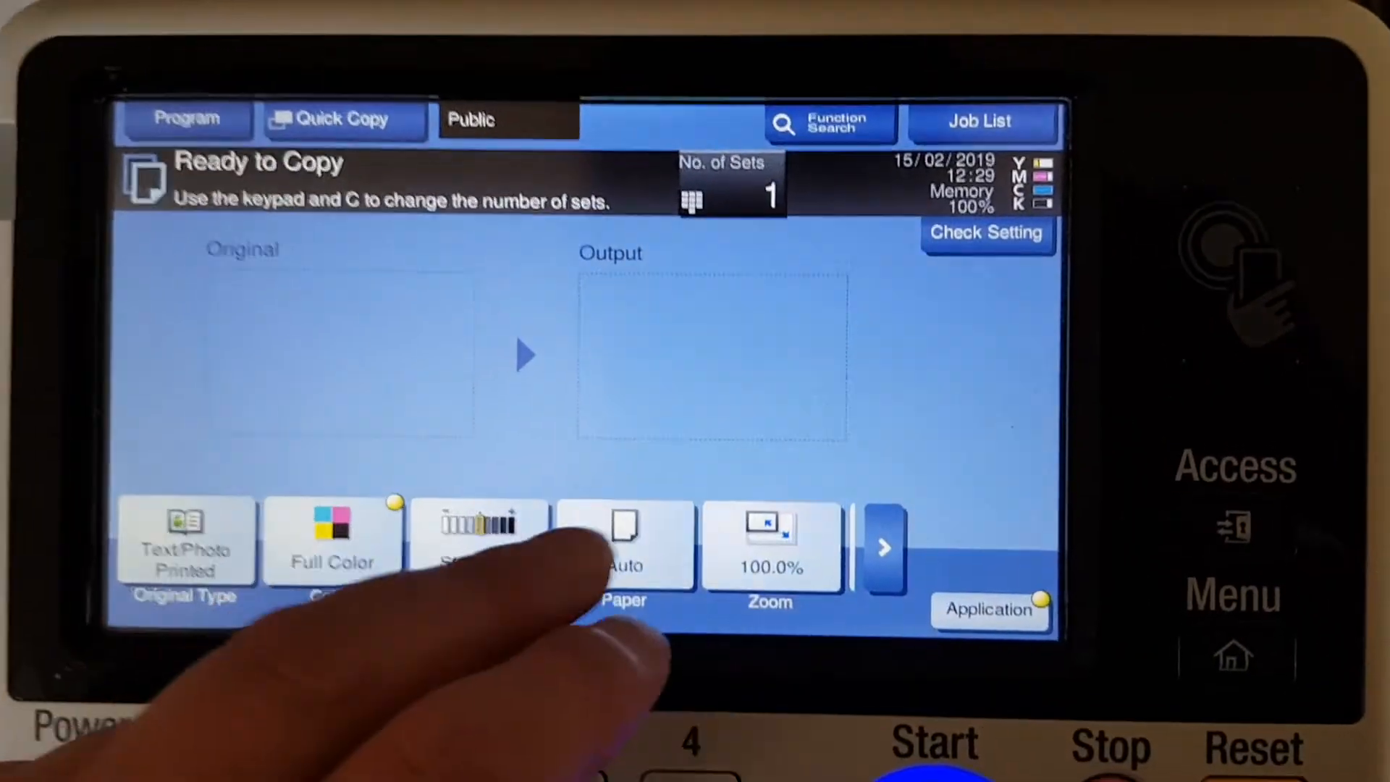
Show the Application function panel with the Edit Color and Layout groups.
{"action": "left_click", "coordinate": [623, 545]}
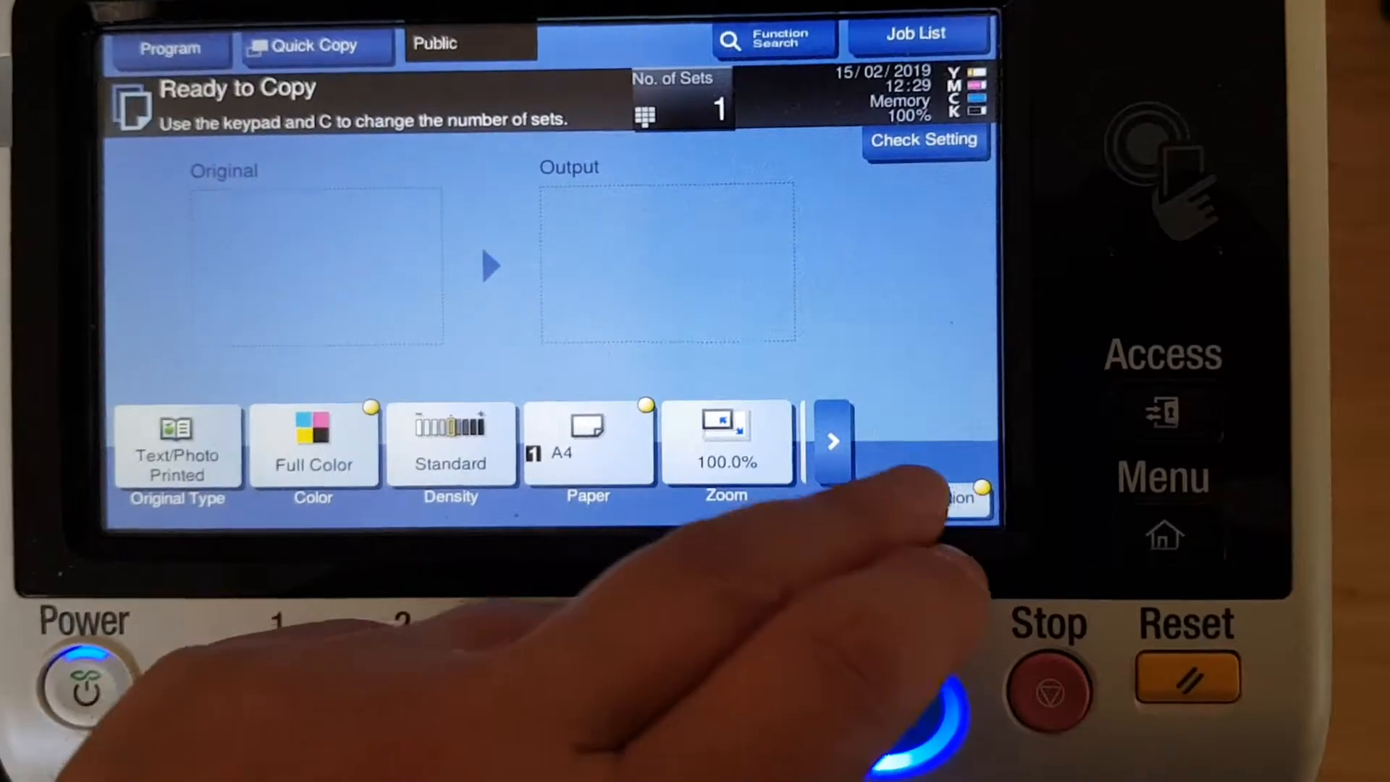
{"action": "left_click", "coordinate": [955, 495]}
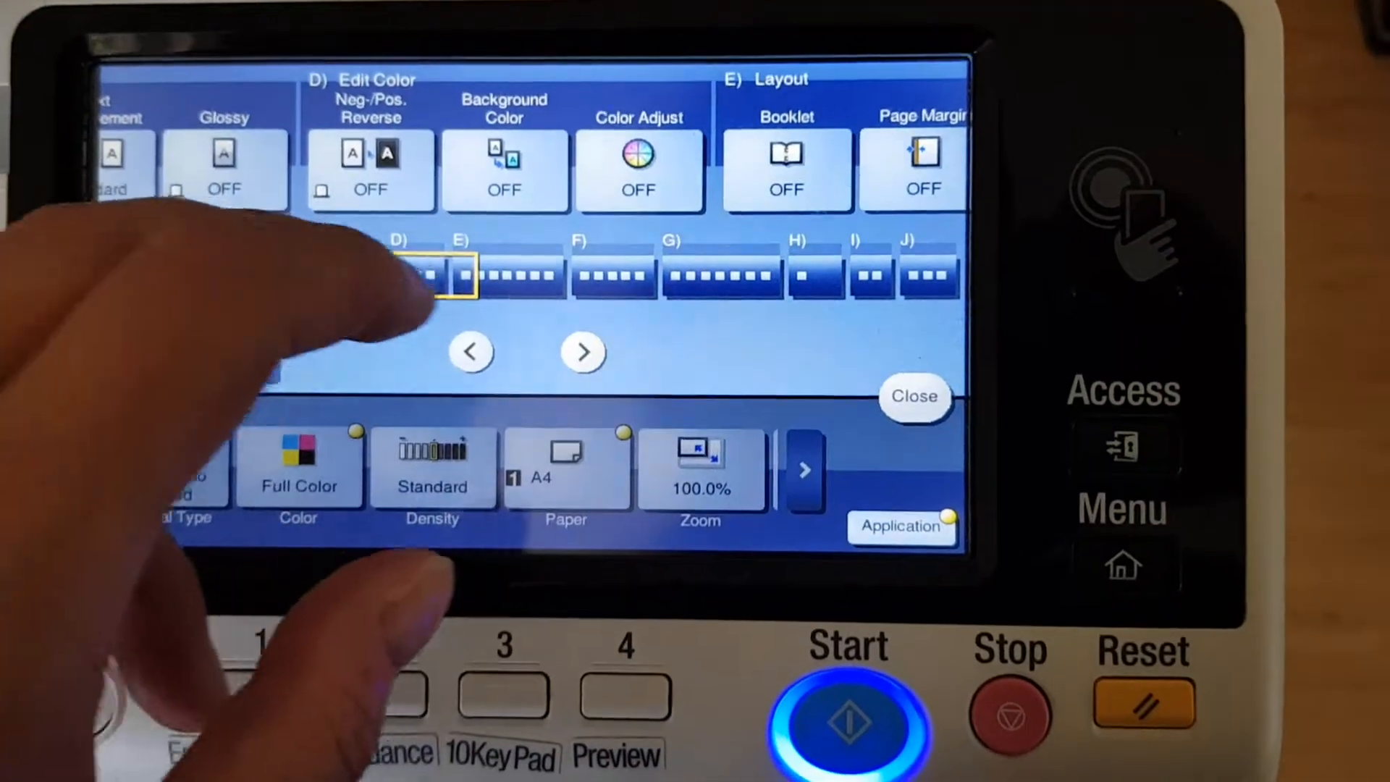
Adjust the Color Adjust sliders and confirm so Color Adjust reads ON.
{"action": "left_click", "coordinate": [640, 171]}
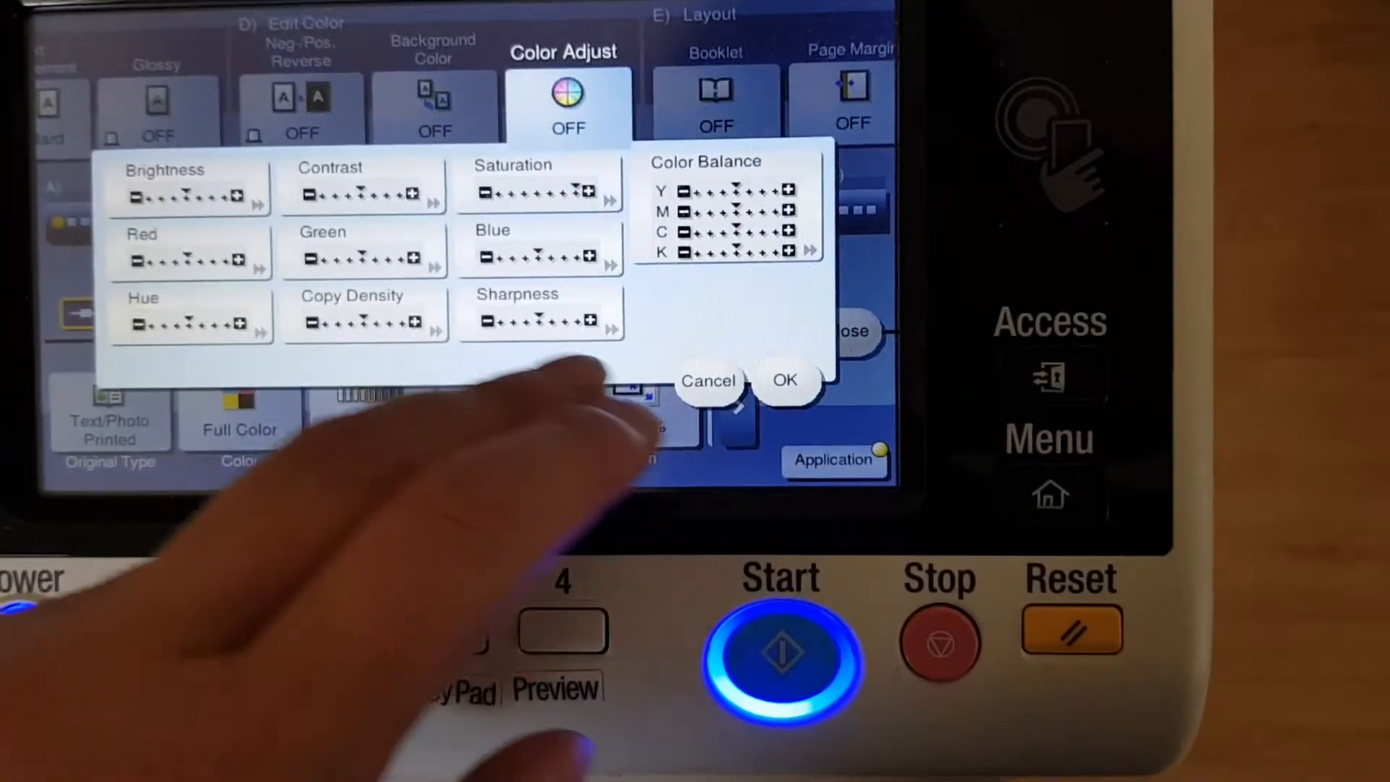
{"action": "left_click", "coordinate": [540, 319]}
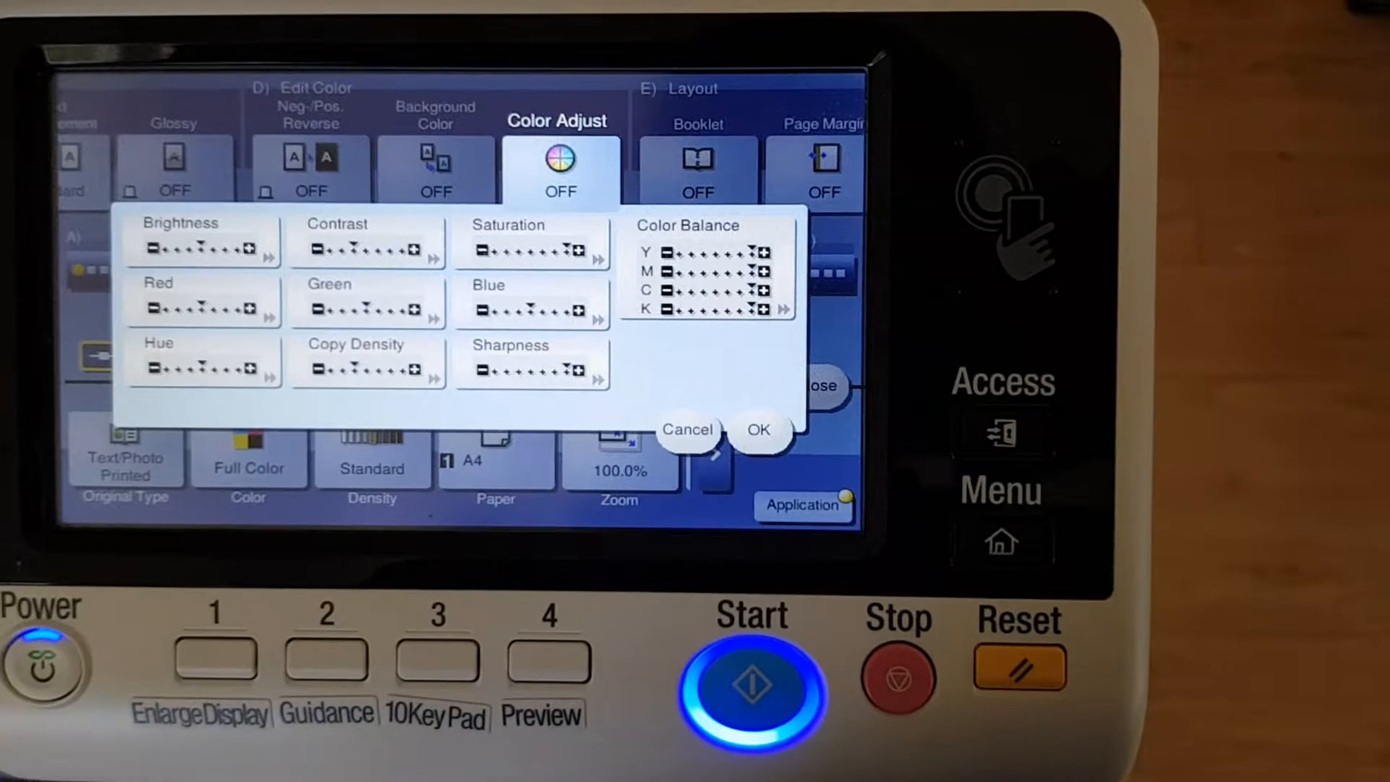
{"action": "left_click", "coordinate": [759, 429]}
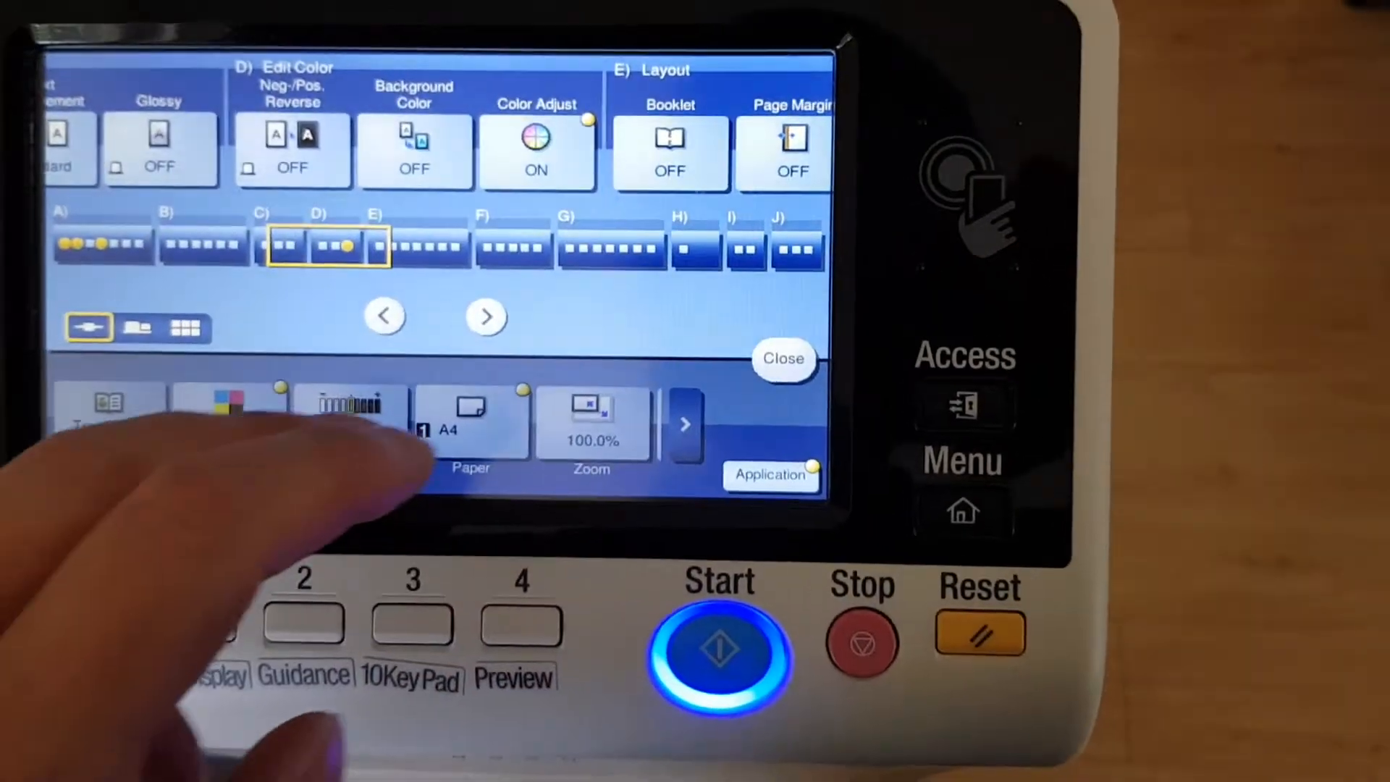
Close the application settings back to Ready to Copy, with density at -2.
{"action": "left_click", "coordinate": [784, 359]}
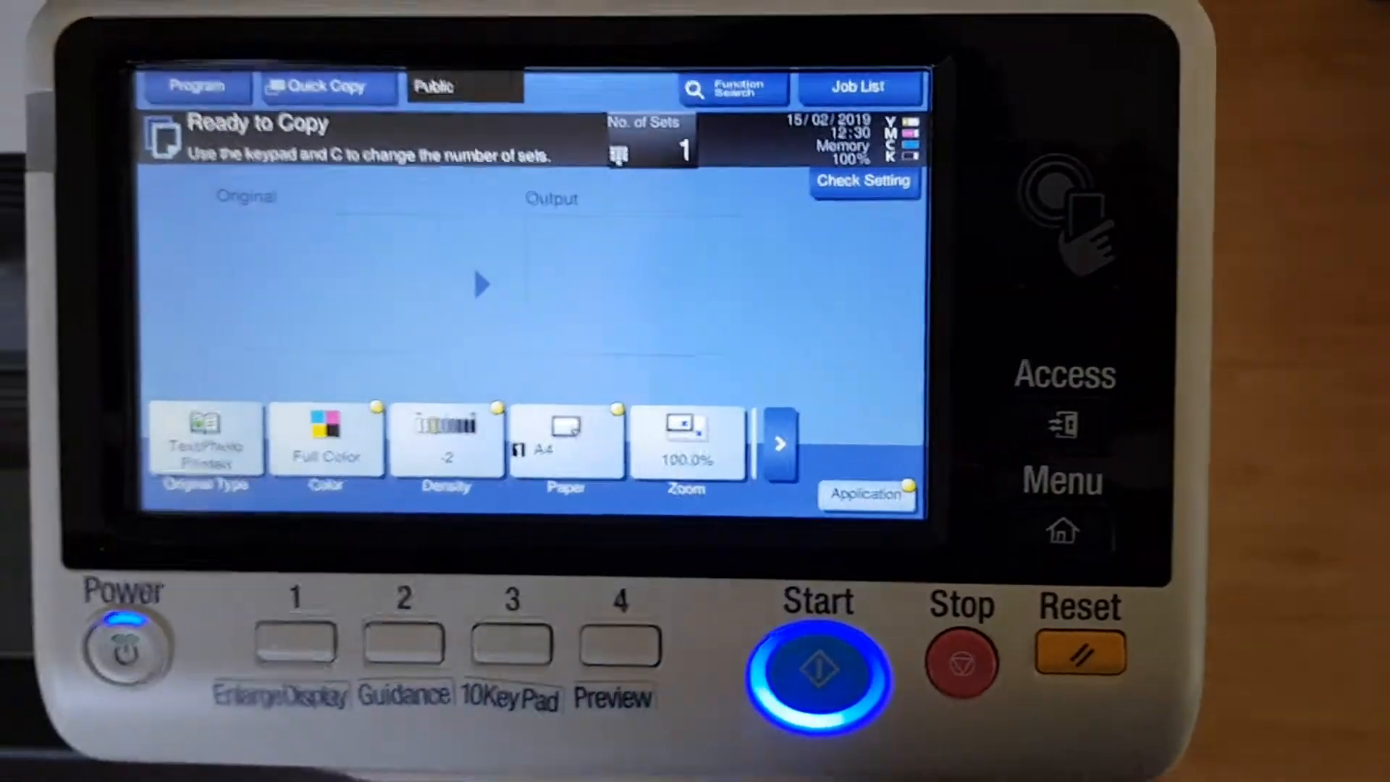
{"action": "left_click", "coordinate": [206, 444]}
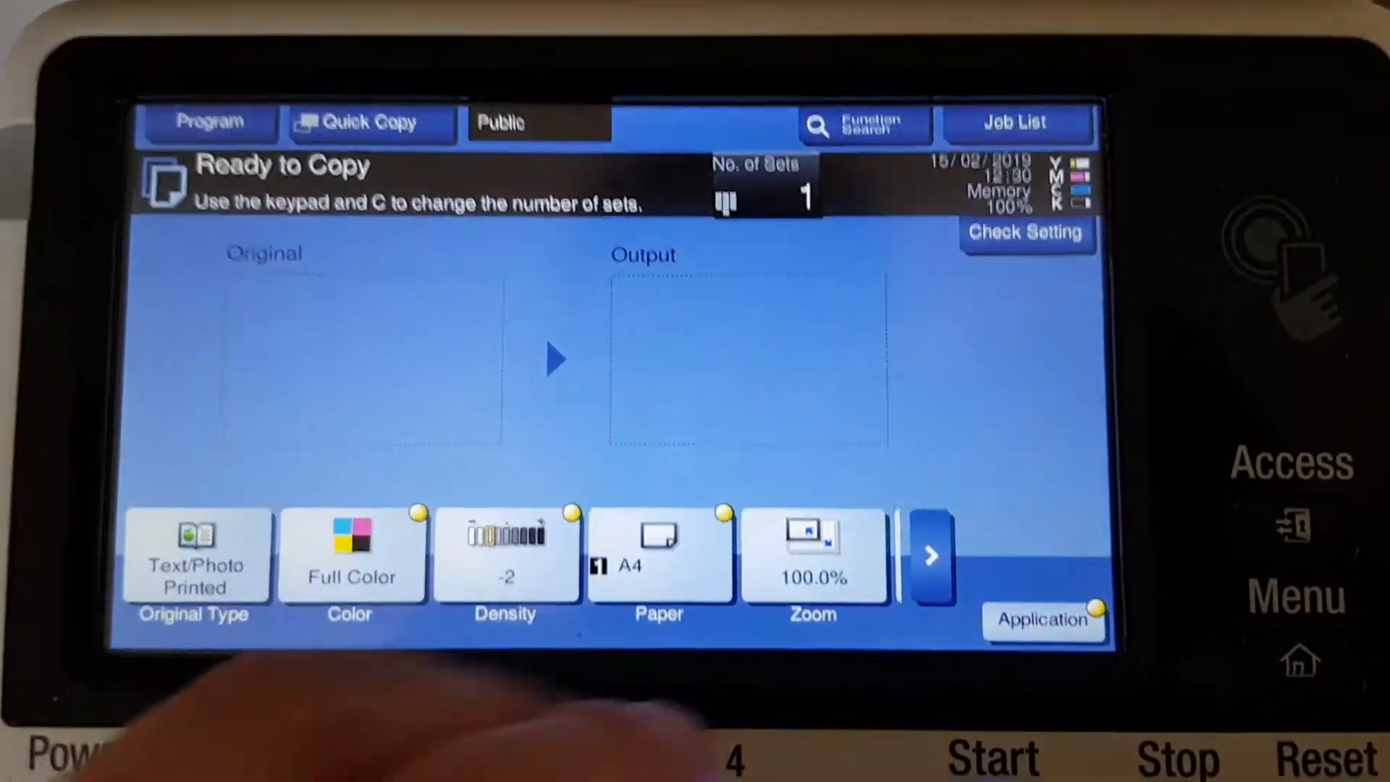
Enter a manual zoom of X 300.0% and Y 300.0% and confirm it.
{"action": "left_click", "coordinate": [811, 556]}
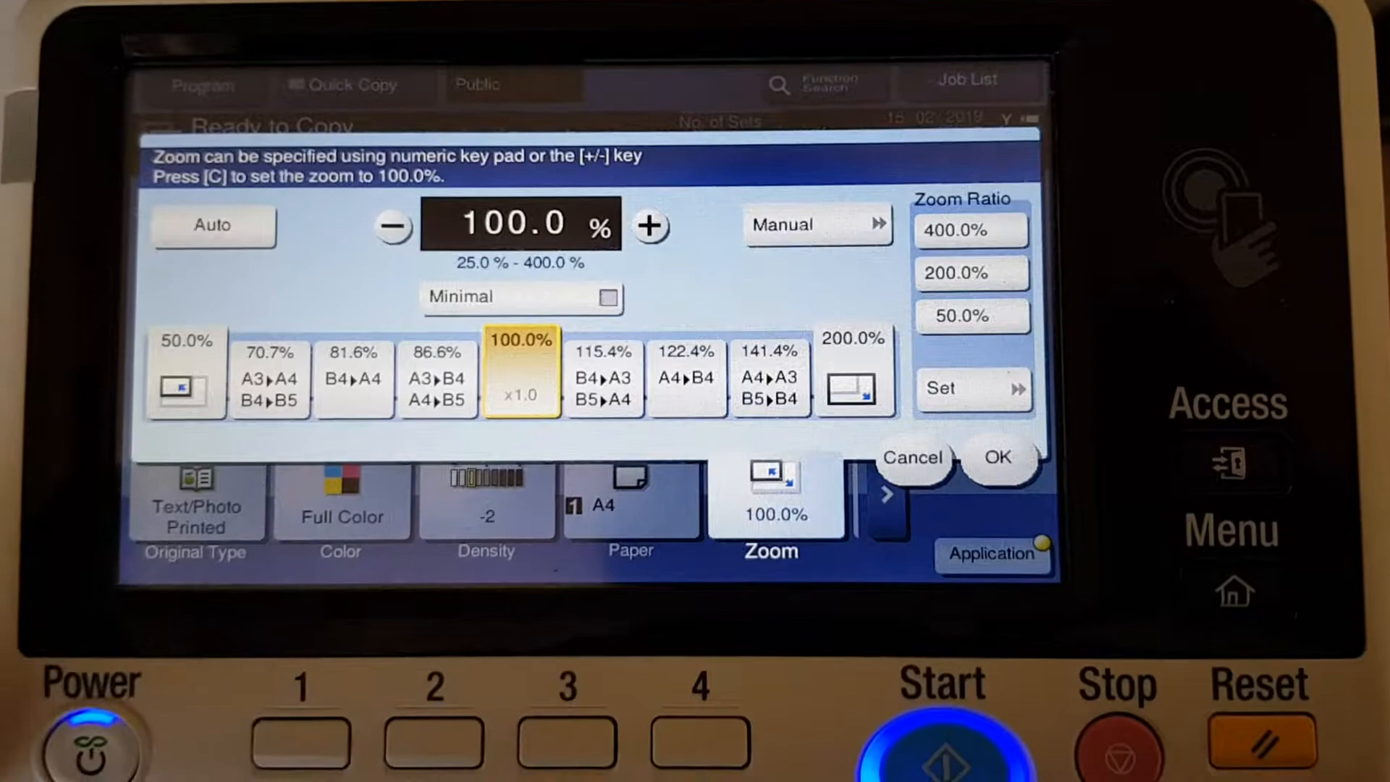
{"action": "left_click", "coordinate": [818, 224]}
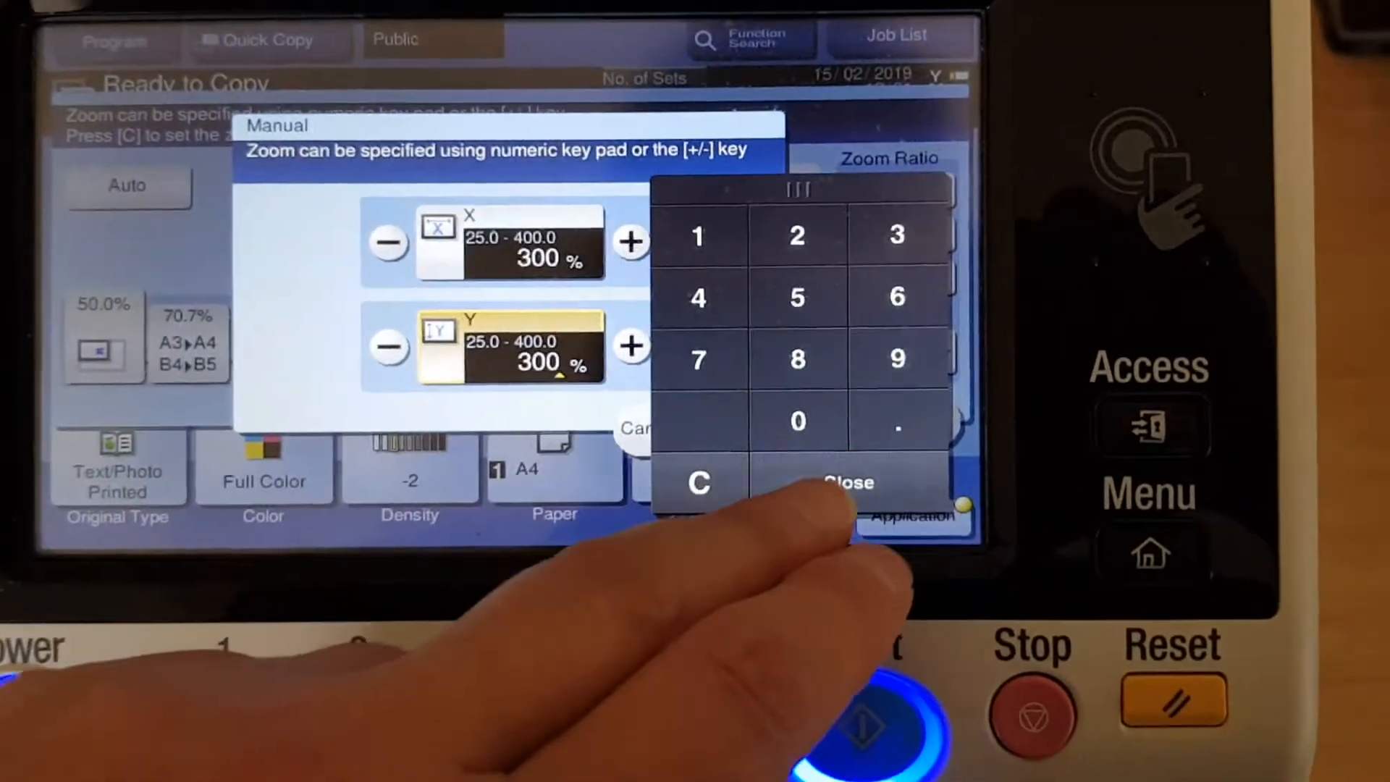
{"action": "left_click", "coordinate": [849, 483]}
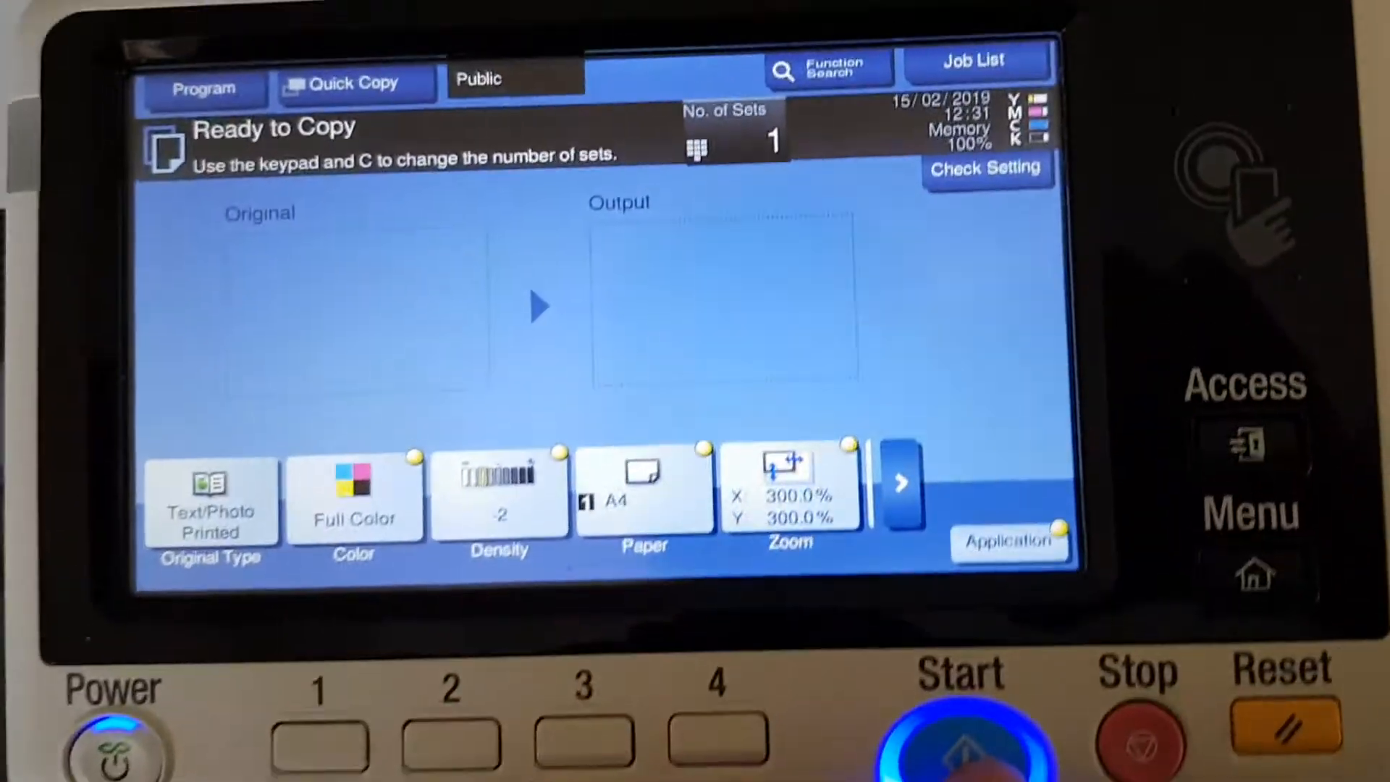
Scan the photo, mark originals finished and print the 300% full-colour copy.
{"action": "left_click", "coordinate": [956, 747]}
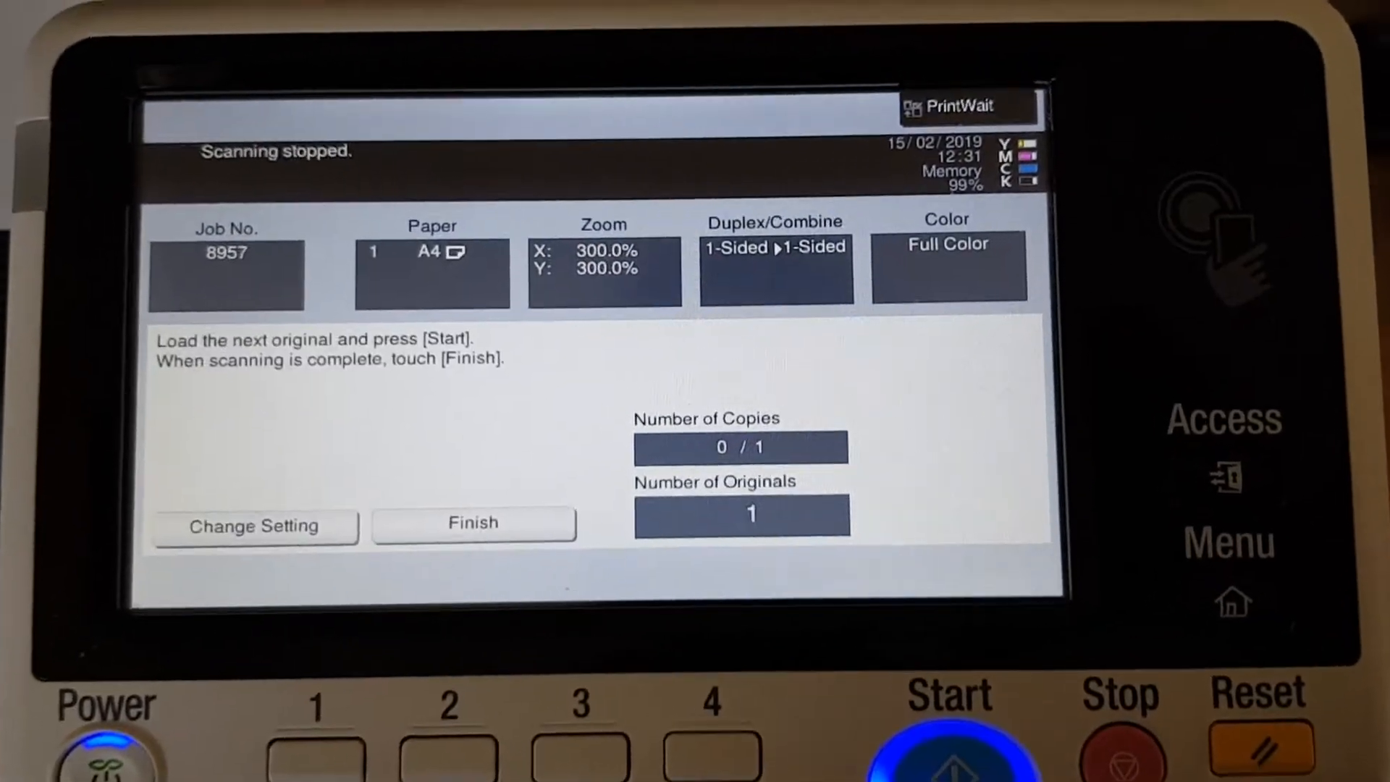
{"action": "left_click", "coordinate": [472, 523]}
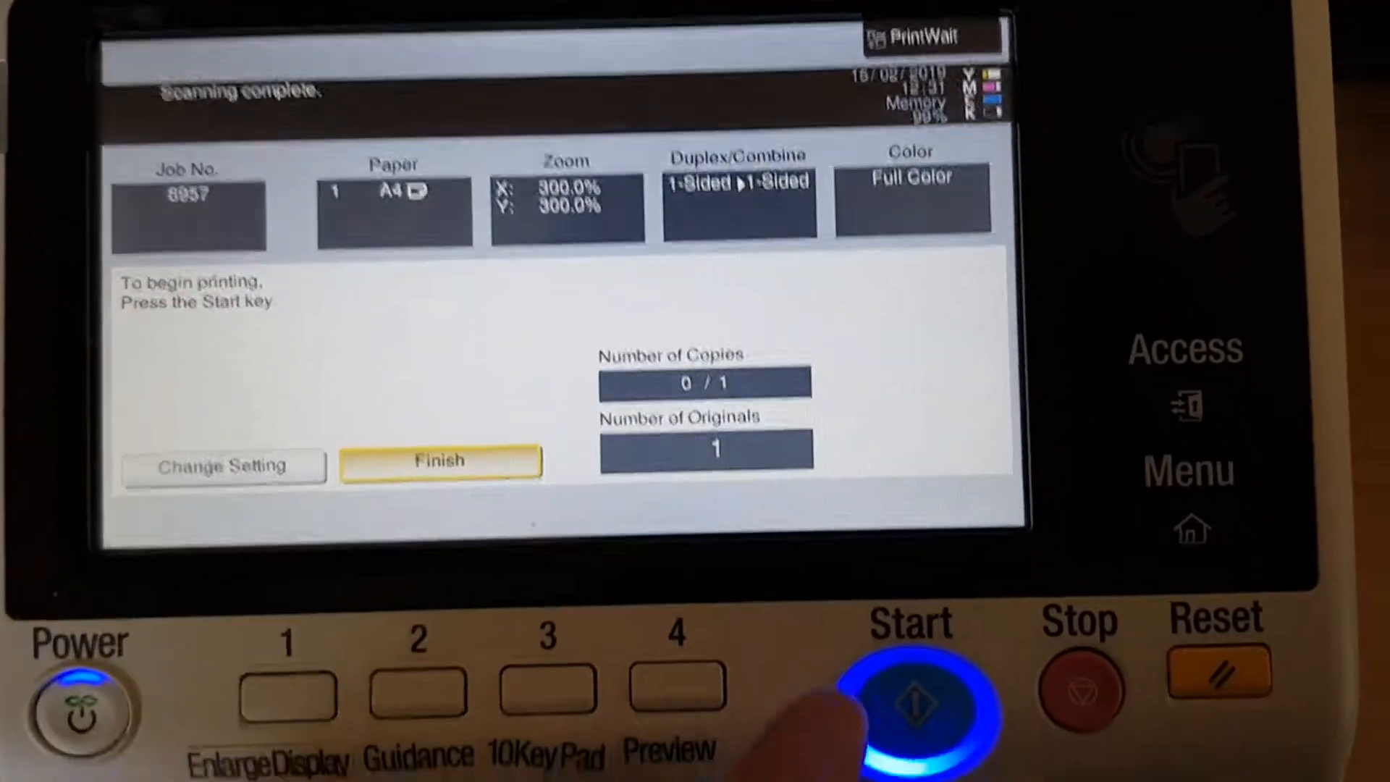
{"action": "left_click", "coordinate": [913, 707]}
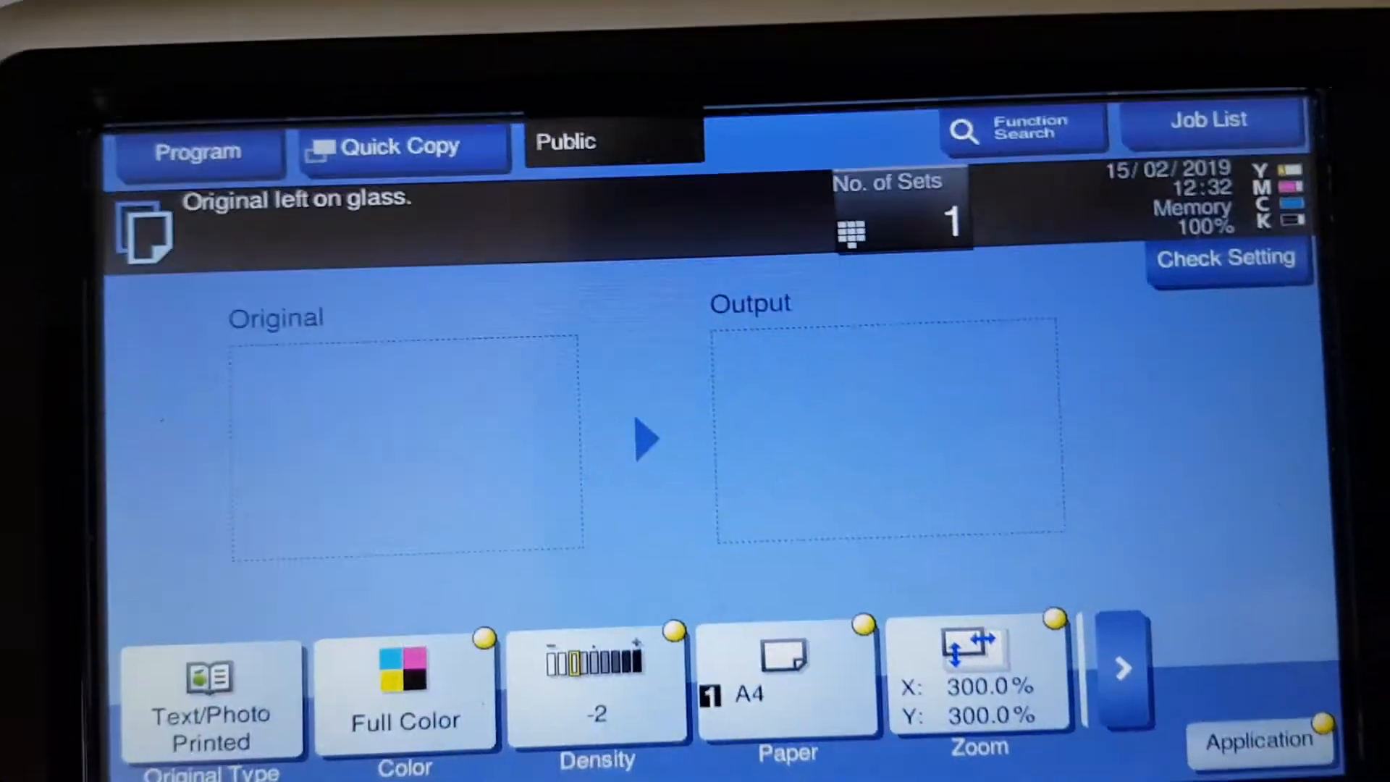
Change the manual zoom to 340.0% in both X and Y.
{"action": "left_click", "coordinate": [973, 677]}
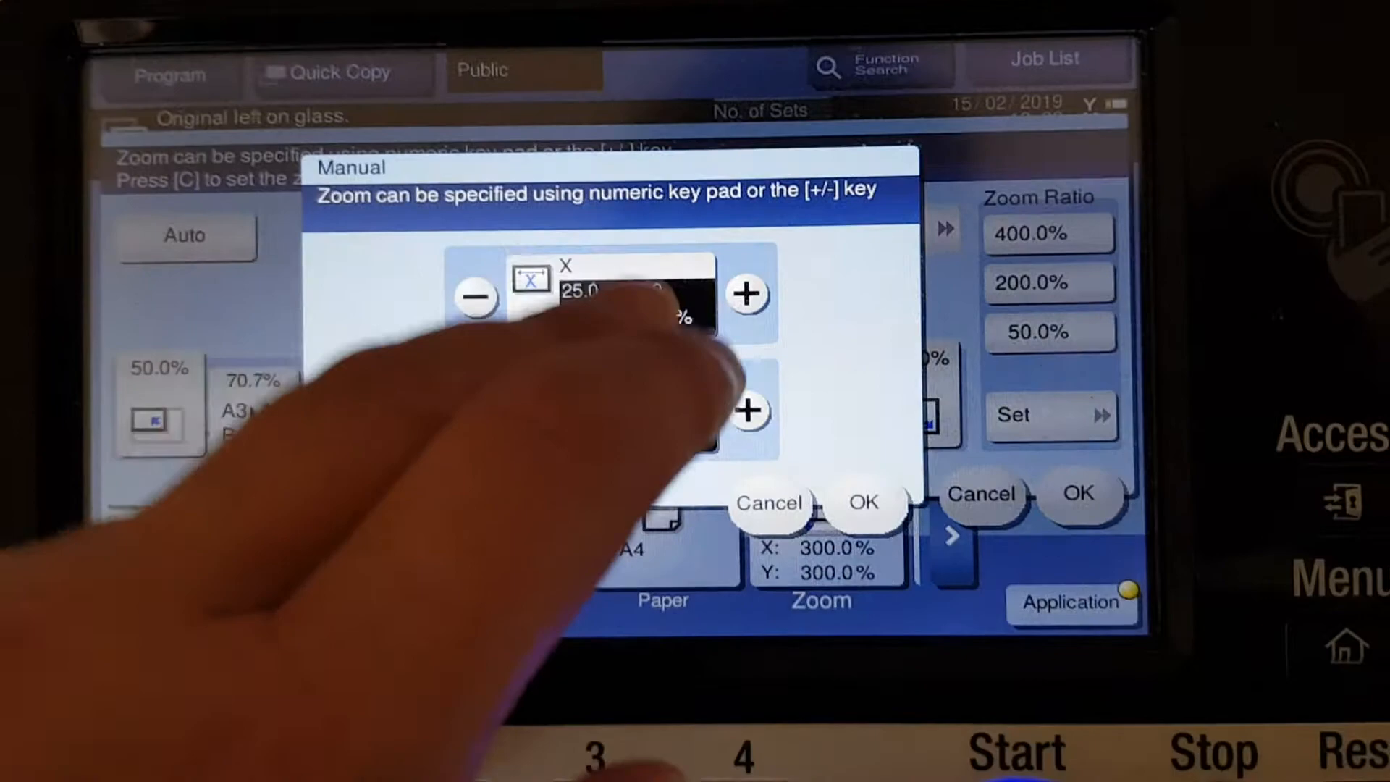
{"action": "left_click", "coordinate": [612, 290]}
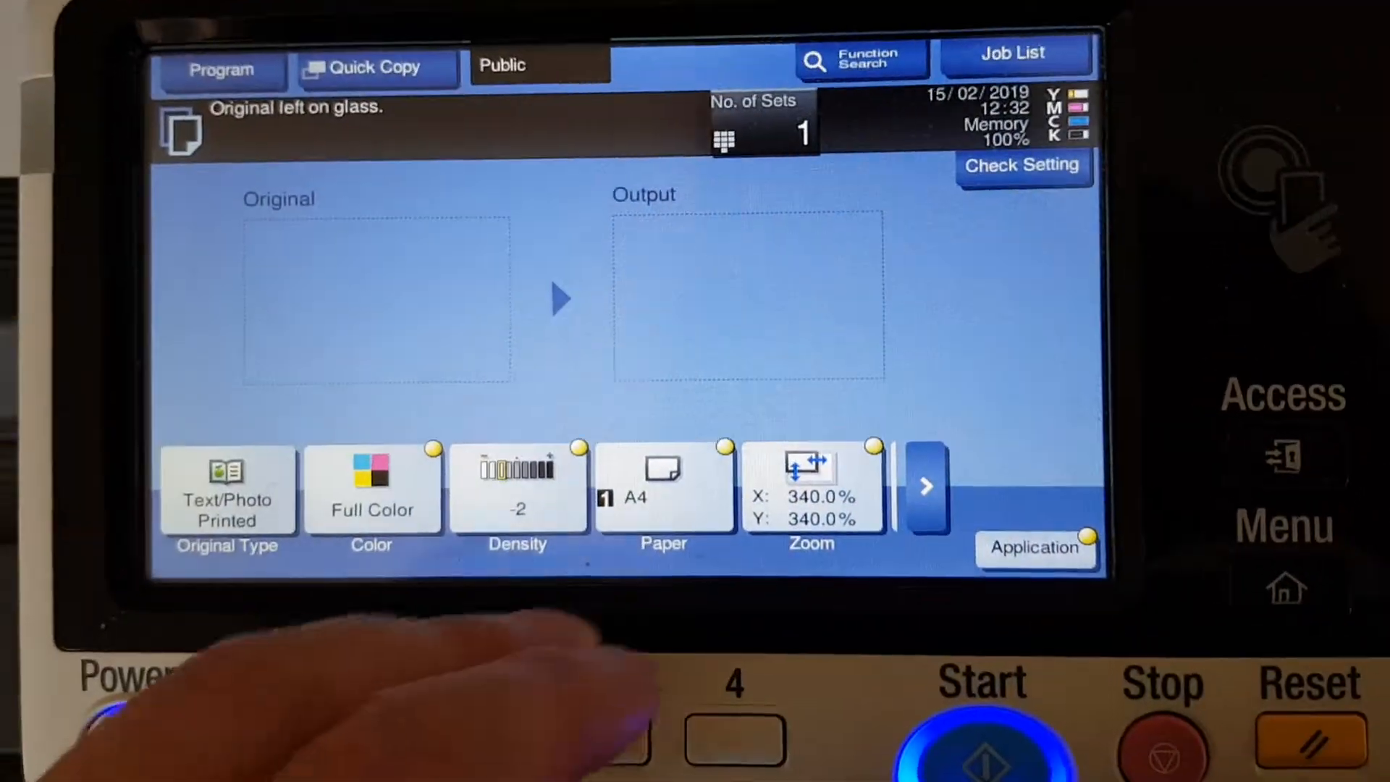
{"action": "left_click", "coordinate": [1035, 547]}
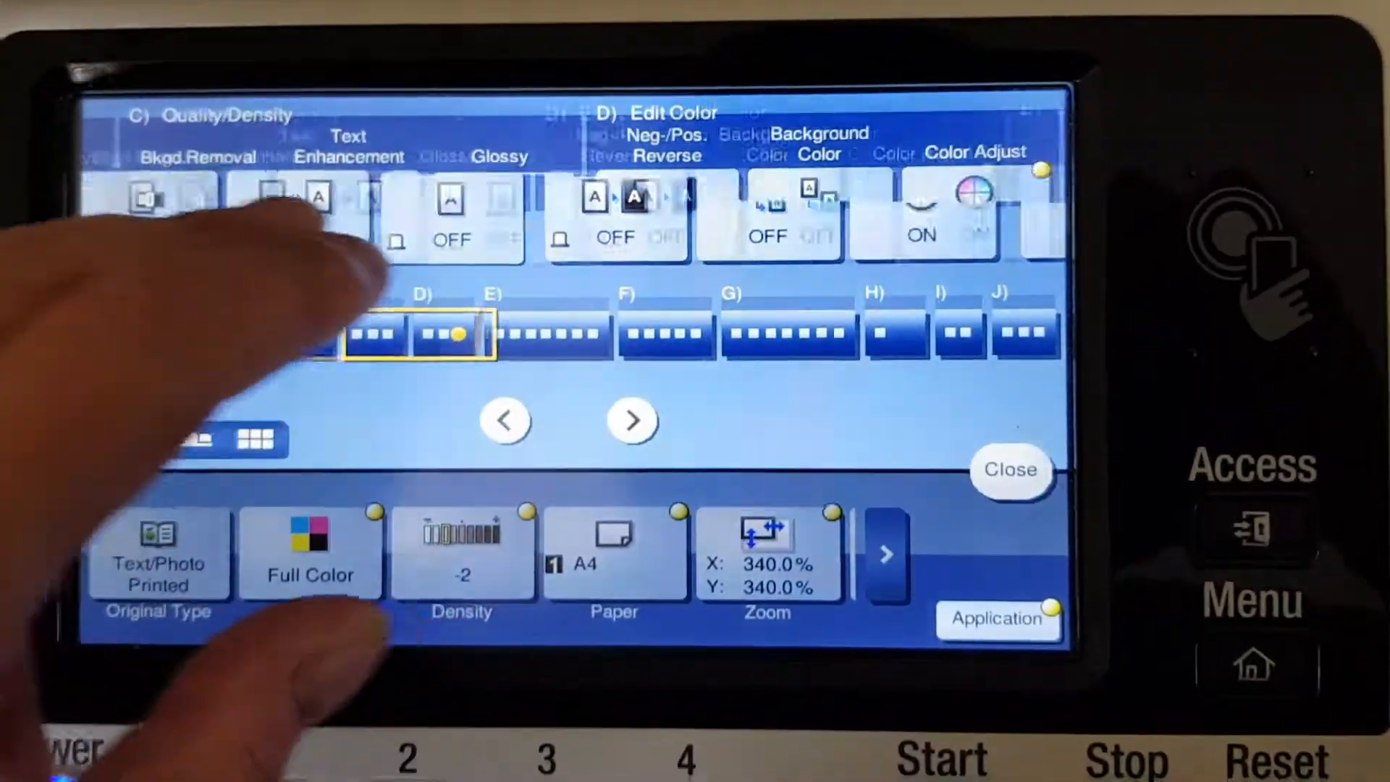
Review Color Adjust in the application settings and return to the basic copy screen.
{"action": "left_click", "coordinate": [970, 210]}
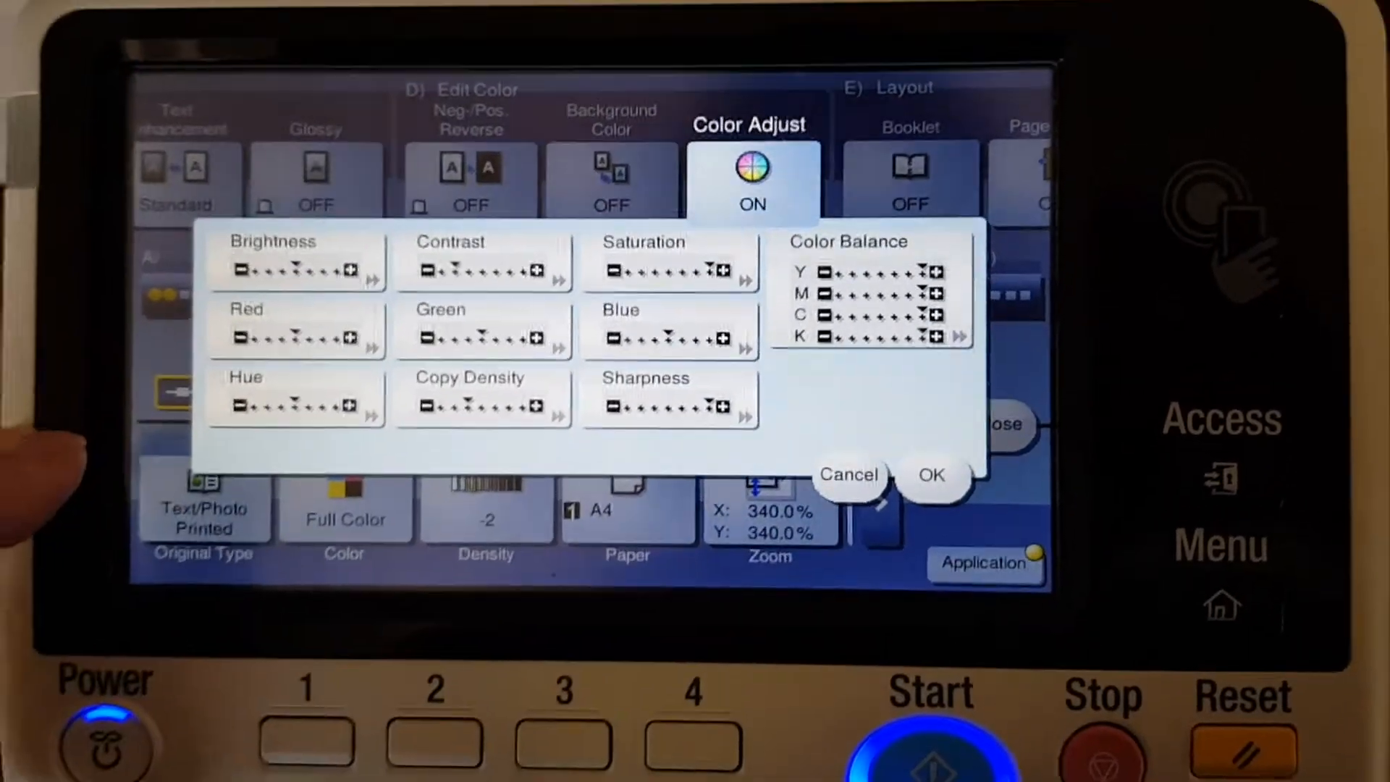
{"action": "left_click", "coordinate": [933, 475]}
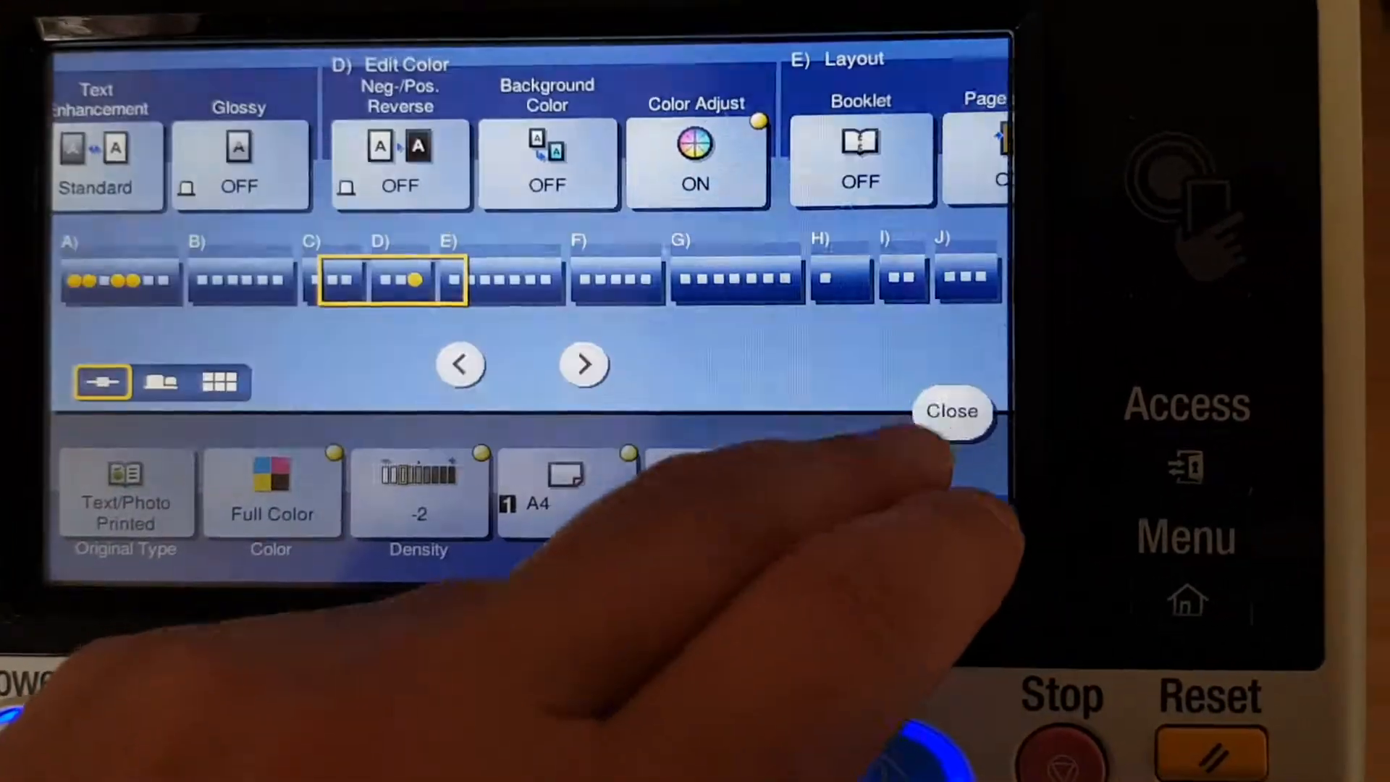
{"action": "left_click", "coordinate": [953, 411]}
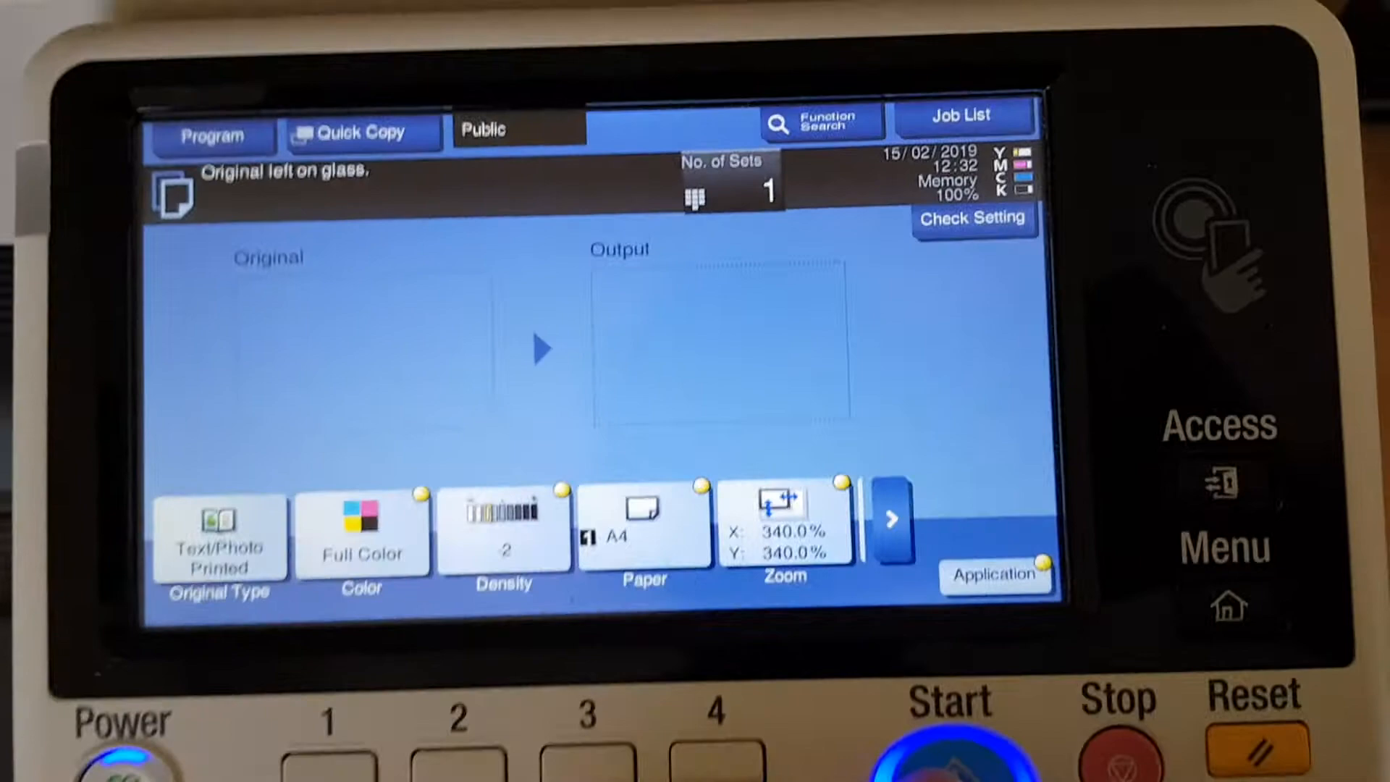
Scan the photo and print one full-colour copy at 340% by 340%.
{"action": "left_click", "coordinate": [947, 769]}
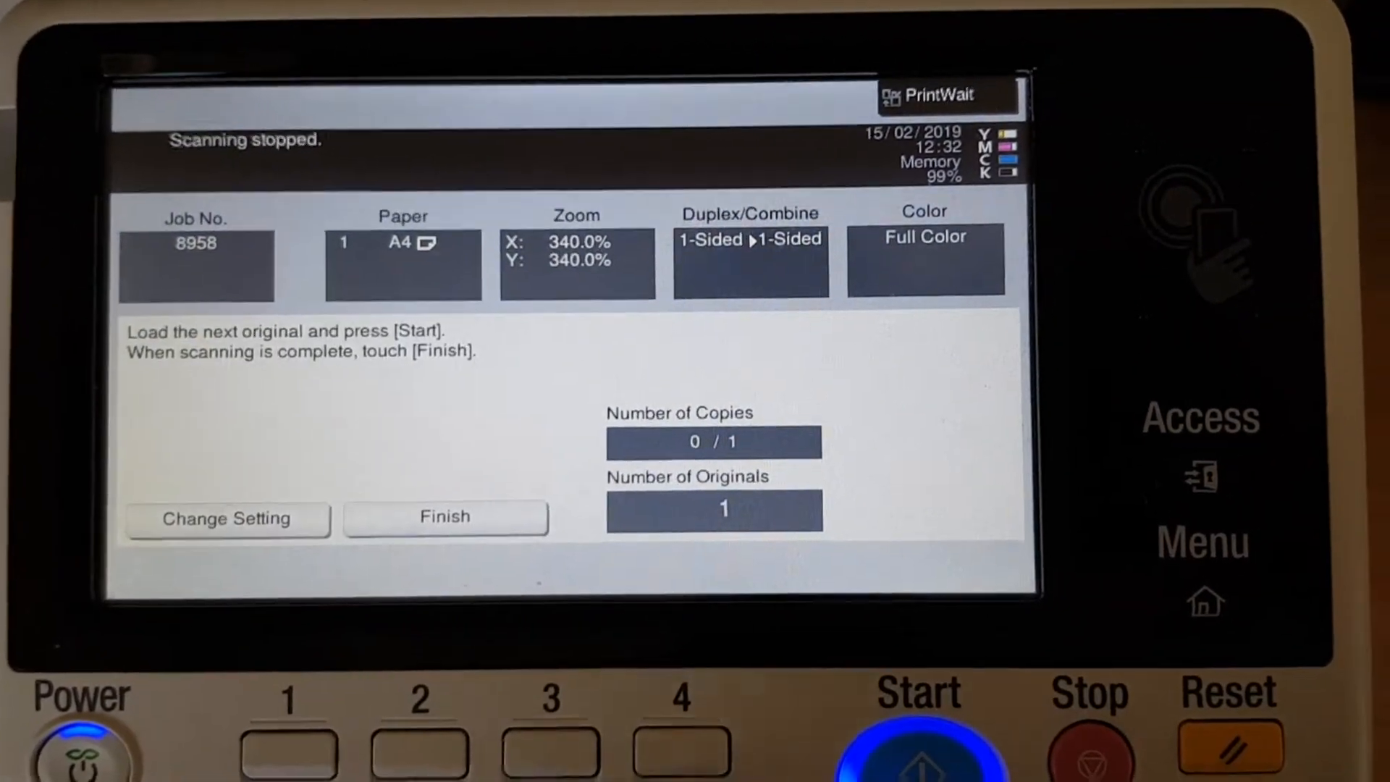
{"action": "left_click", "coordinate": [446, 516]}
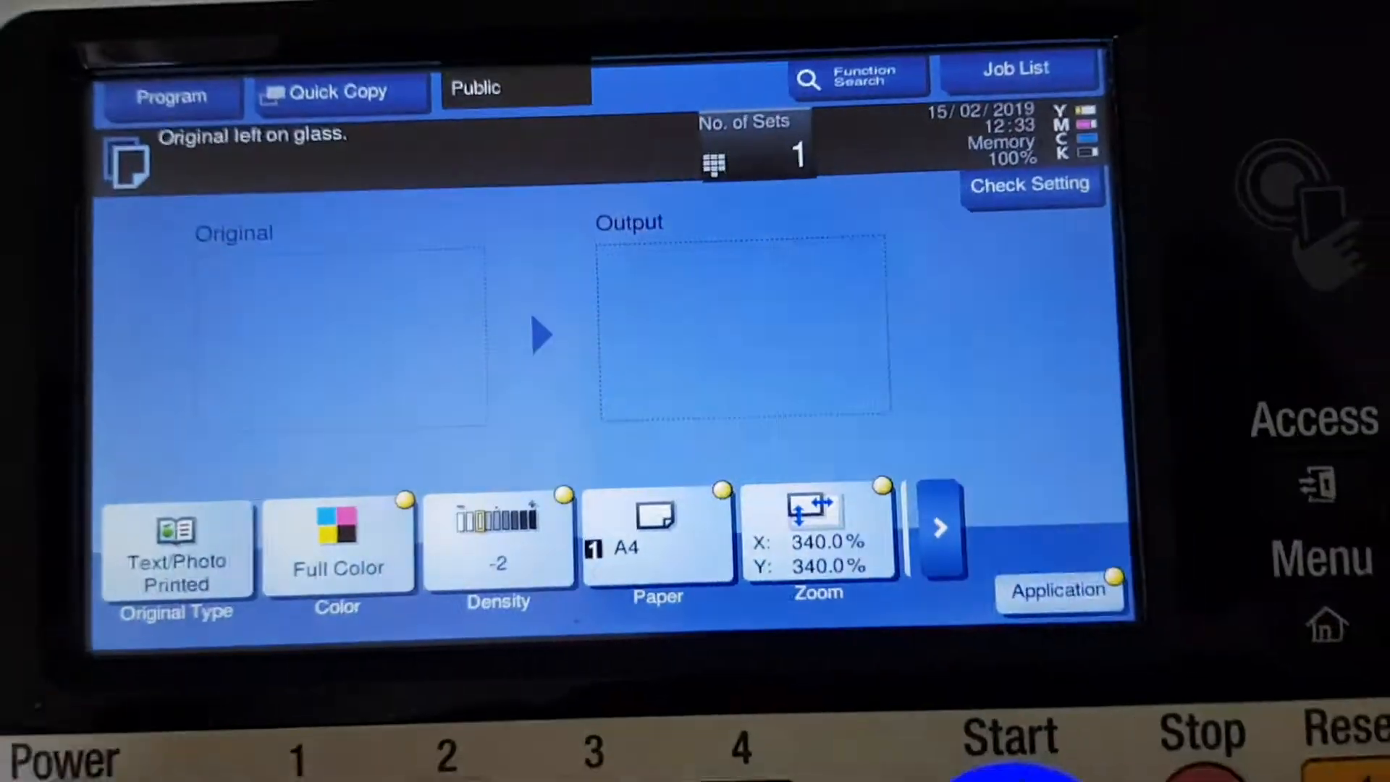
Set zoom to X 340% by Y 350% and print another copy.
{"action": "left_click", "coordinate": [817, 539]}
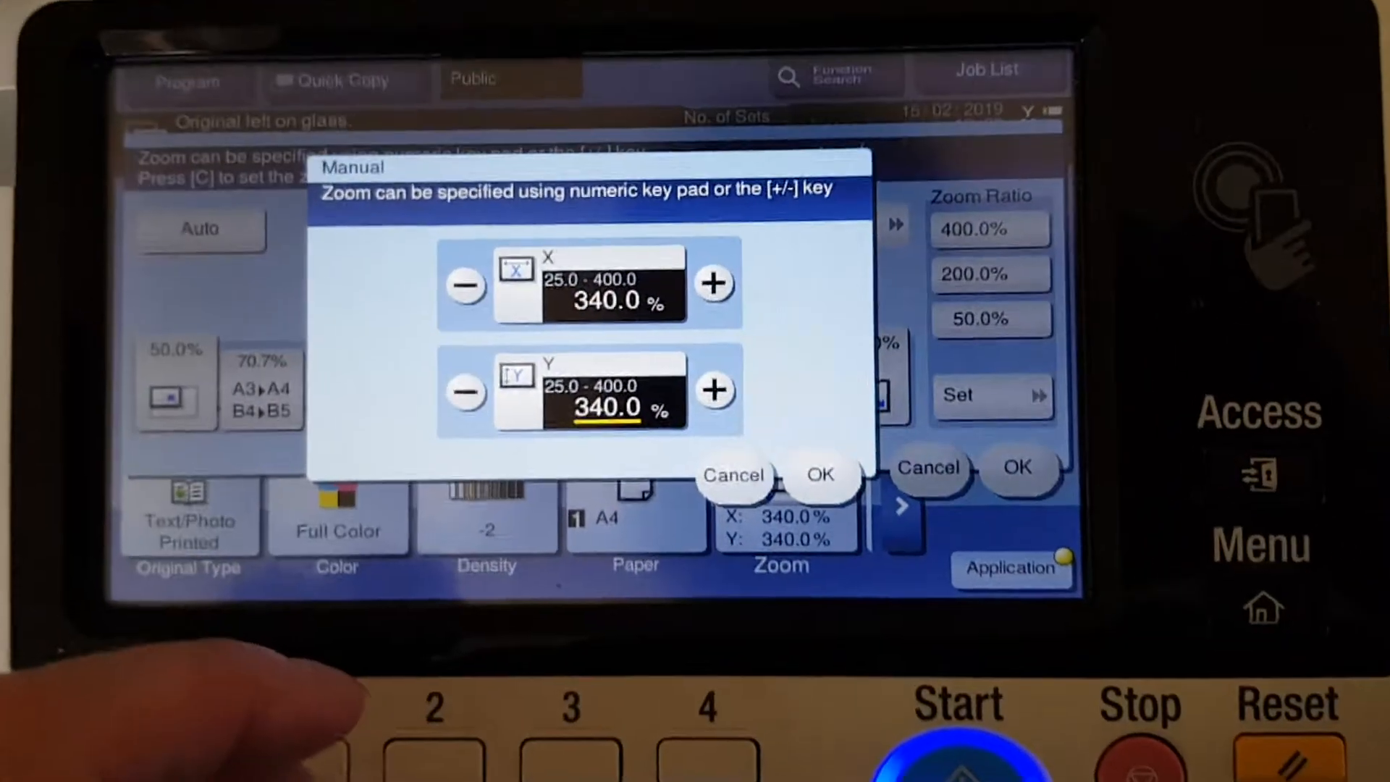
{"action": "left_click", "coordinate": [605, 406]}
{"action": "type", "text": "350"}
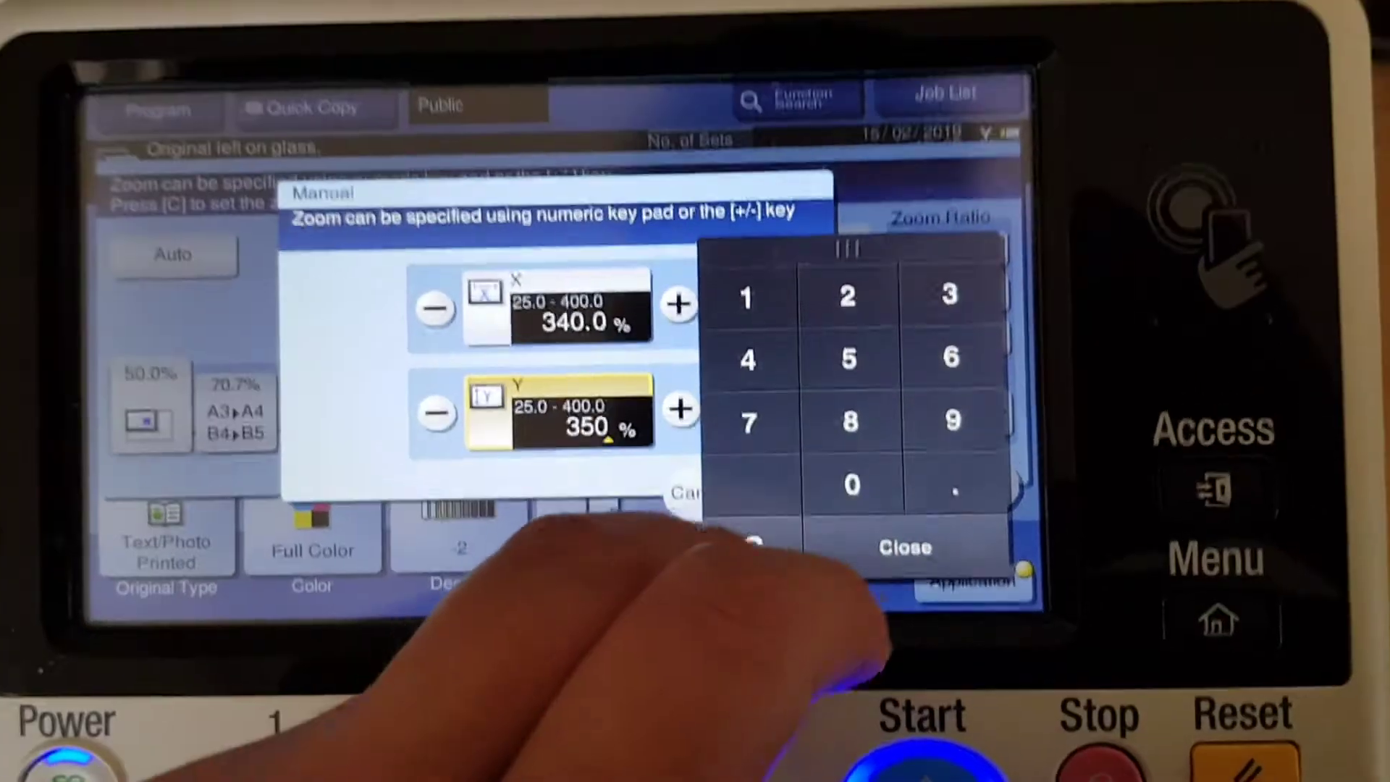
{"action": "left_click", "coordinate": [905, 548]}
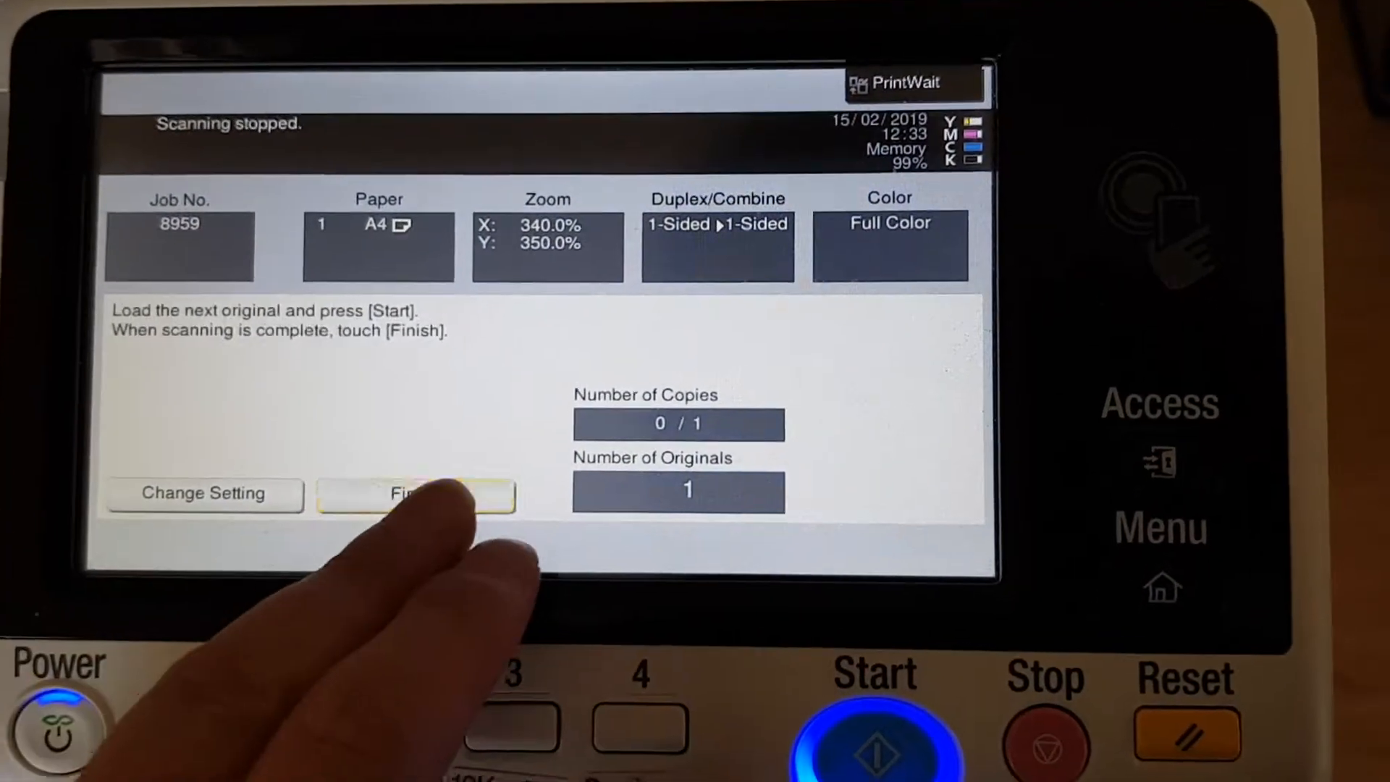
{"action": "left_click", "coordinate": [415, 493]}
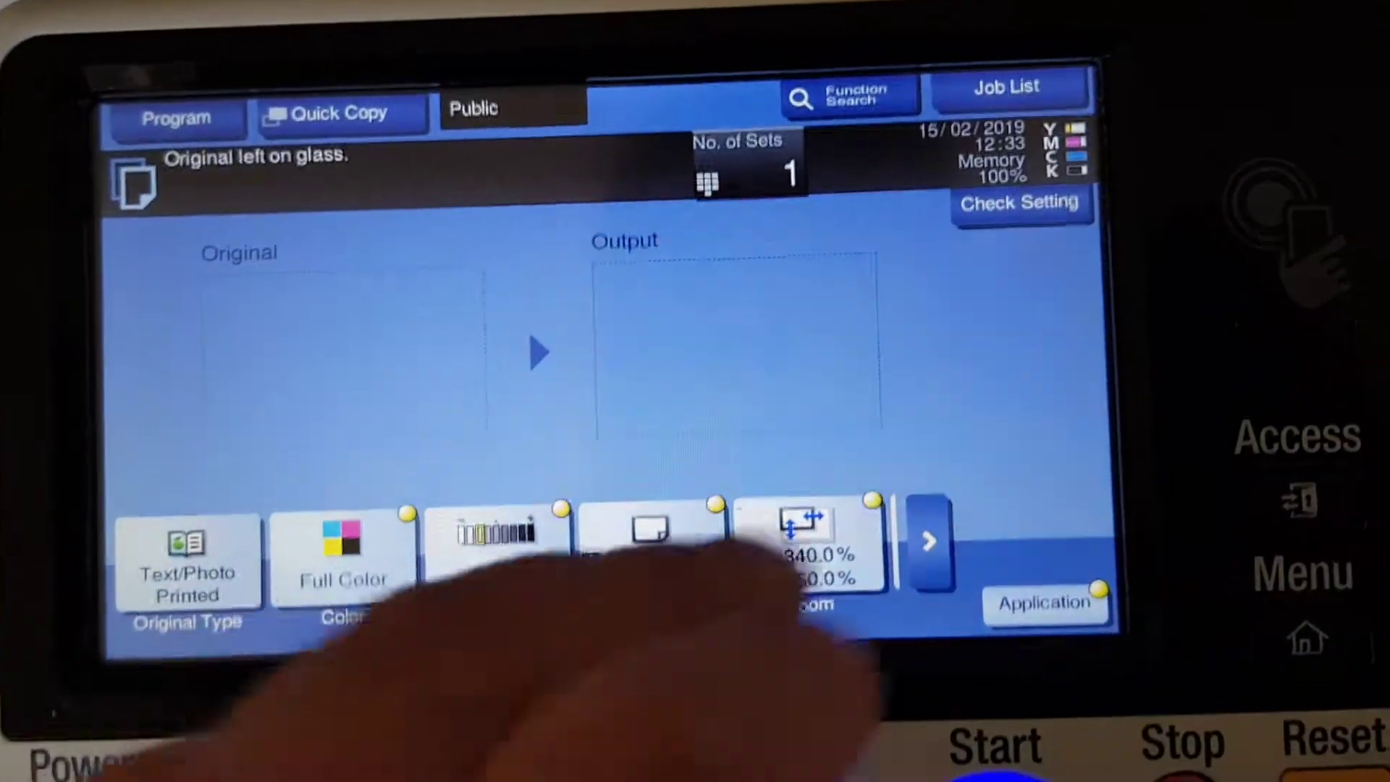
Set zoom to X 340% by Y 360% and start another copy.
{"action": "left_click", "coordinate": [803, 541]}
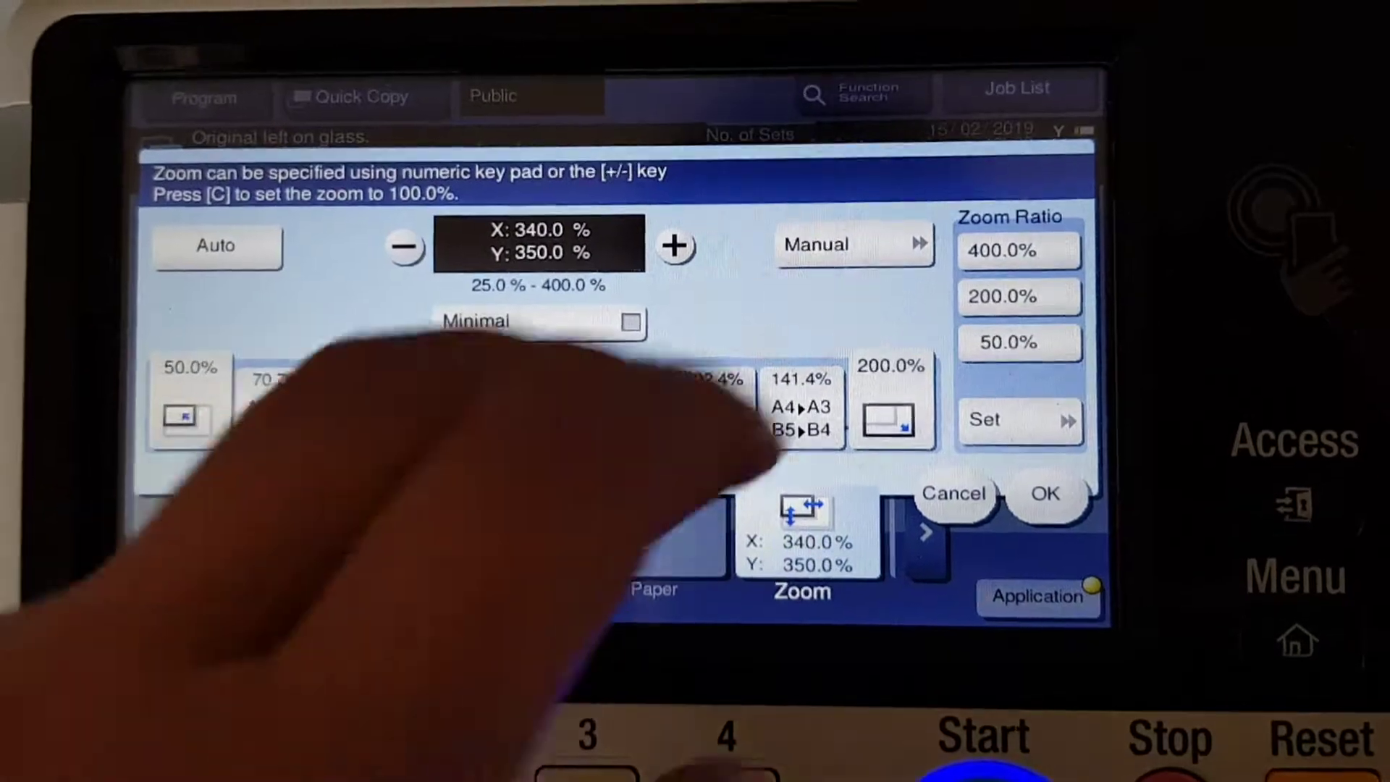
{"action": "left_click", "coordinate": [843, 244]}
{"action": "type", "text": "360"}
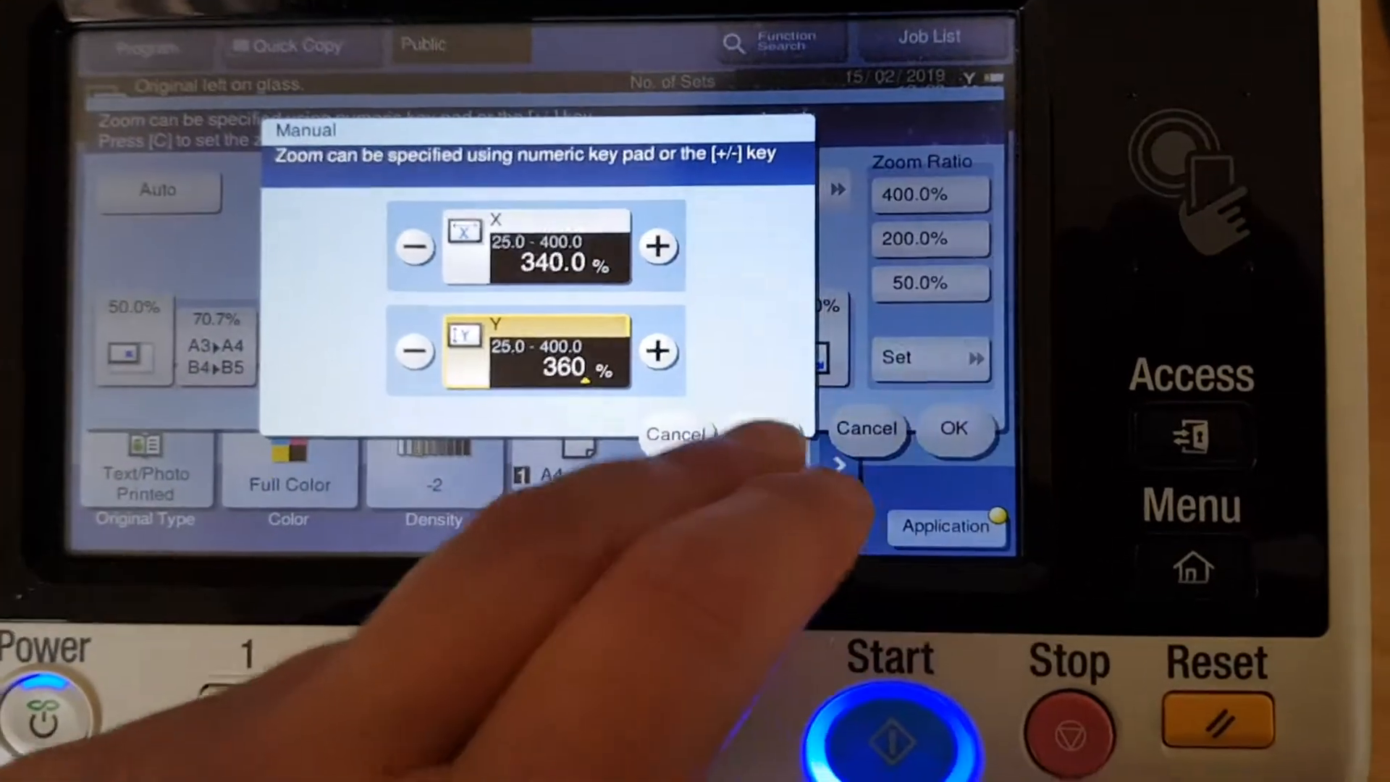
{"action": "left_click", "coordinate": [953, 428]}
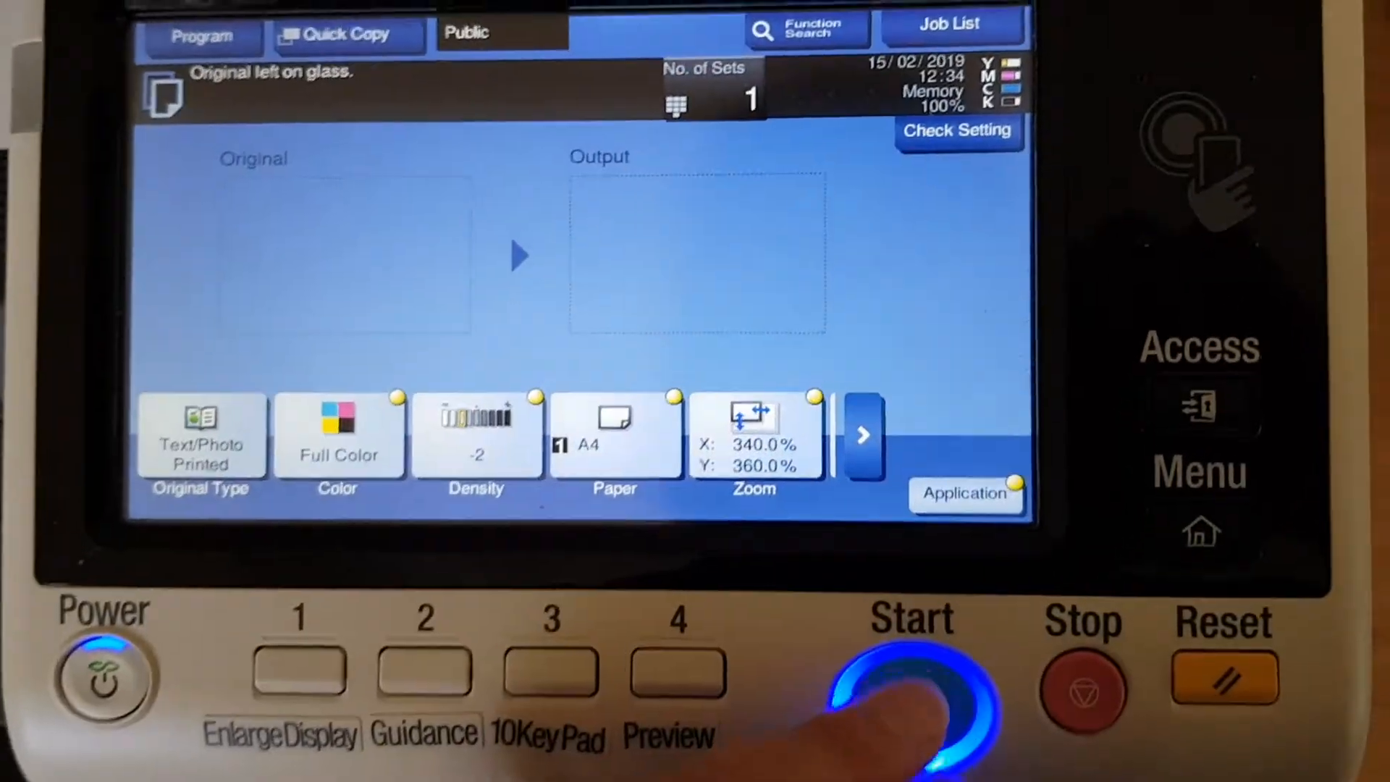
{"action": "left_click", "coordinate": [912, 702]}
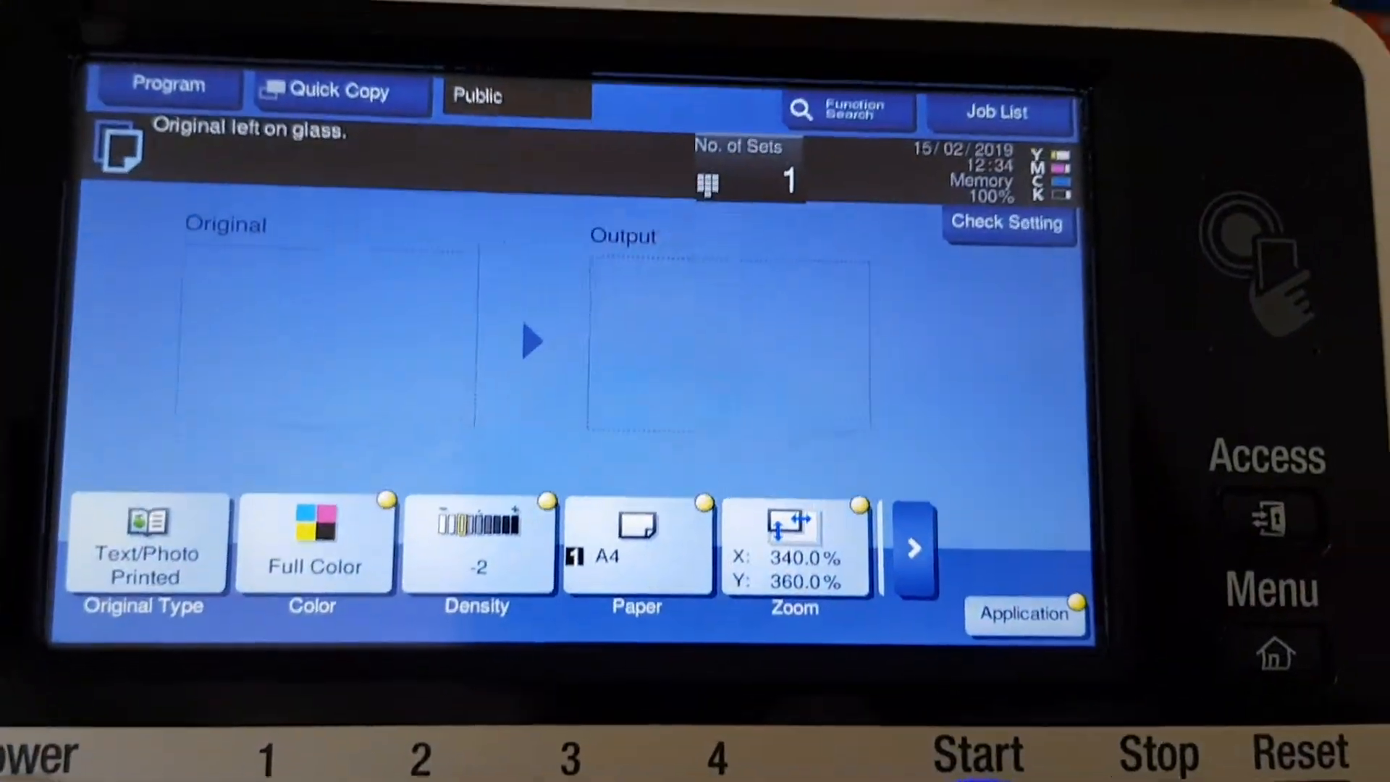
Print one more 340% by 360% copy, leaving No. of Sets at 2.
{"action": "left_click", "coordinate": [979, 754]}
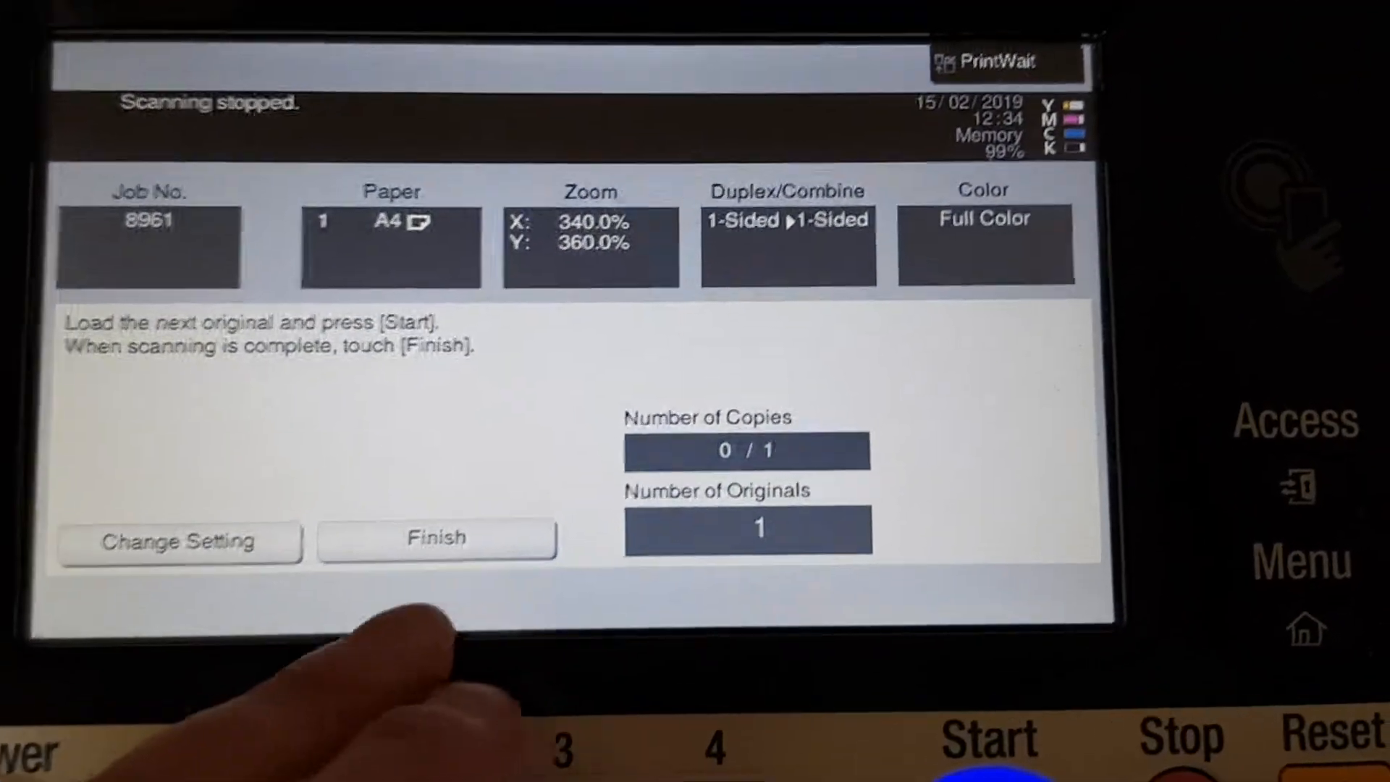
{"action": "left_click", "coordinate": [435, 539]}
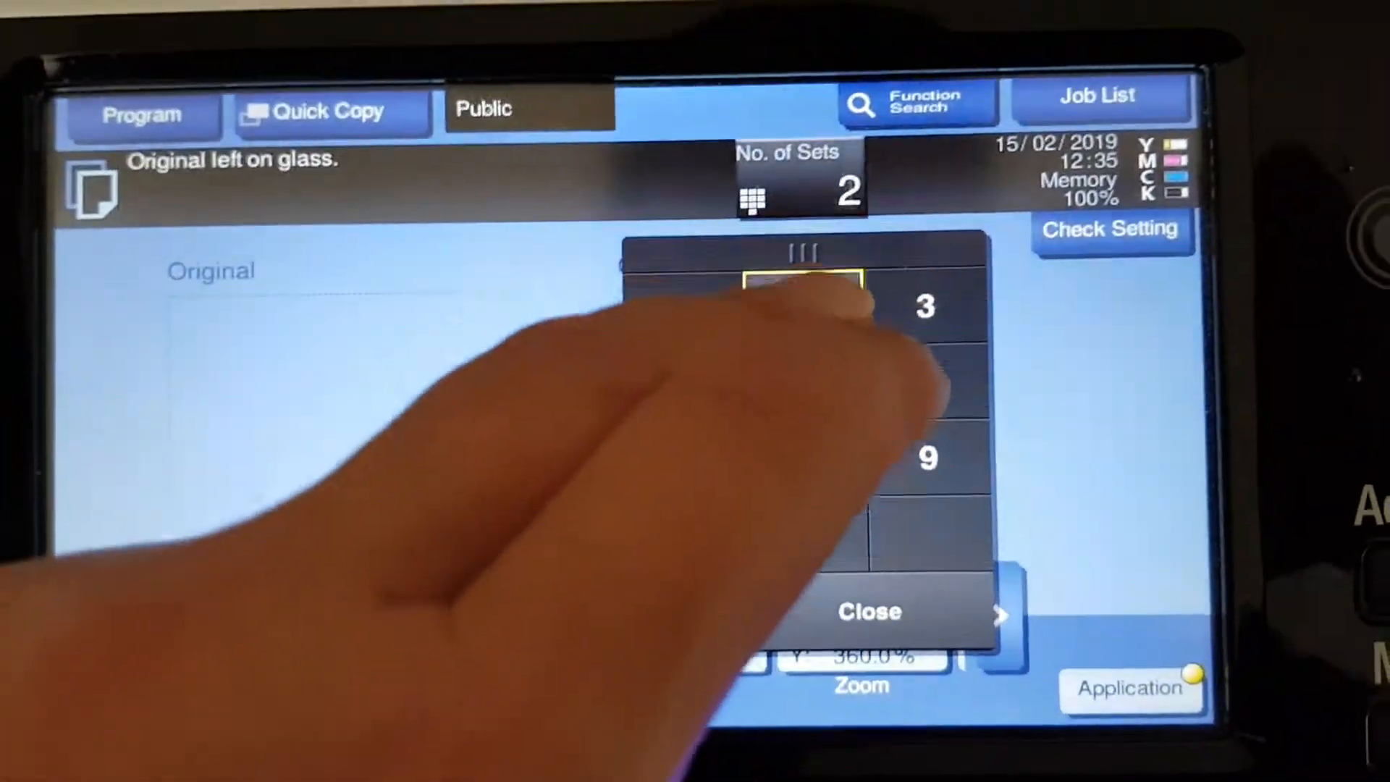
Set Mirror Image to ON in the Application/Layout settings and confirm.
{"action": "left_click", "coordinate": [870, 611]}
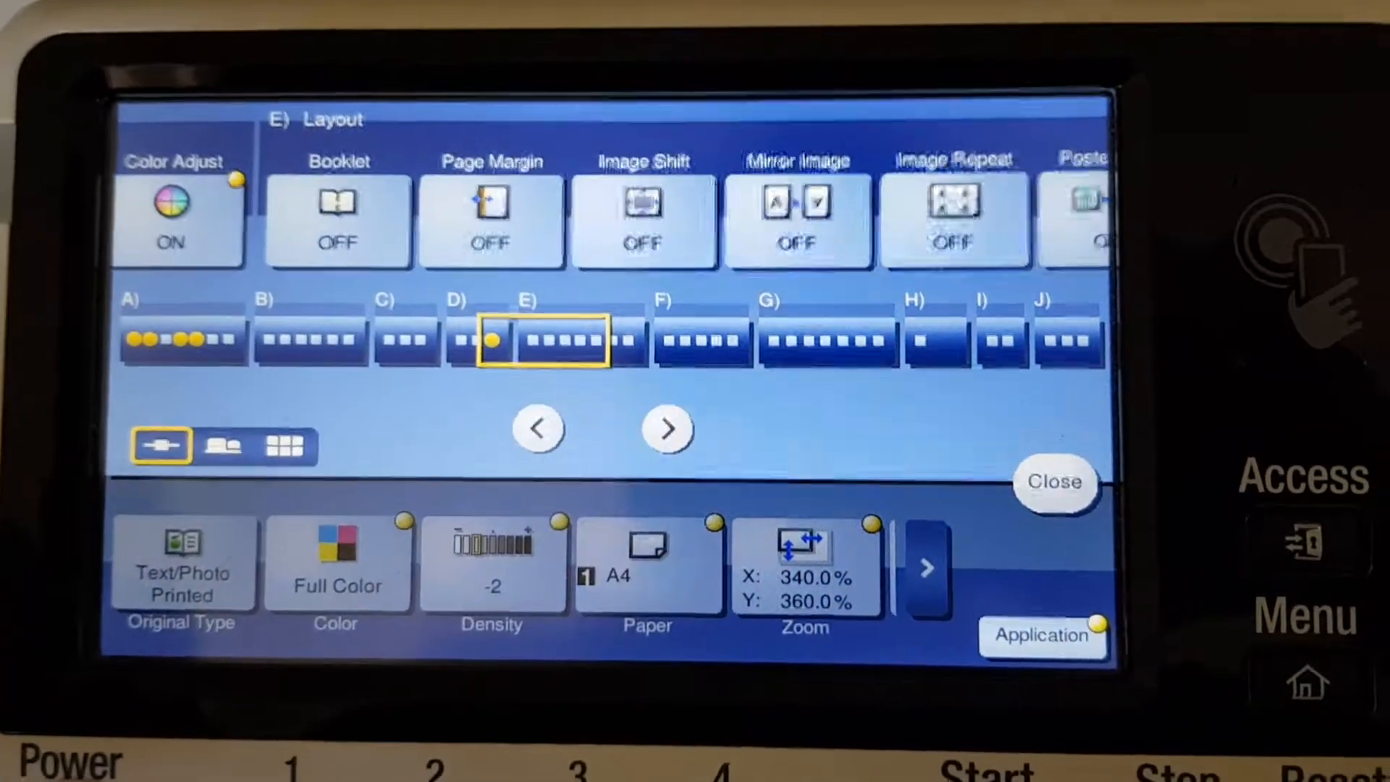
{"action": "left_click", "coordinate": [796, 217]}
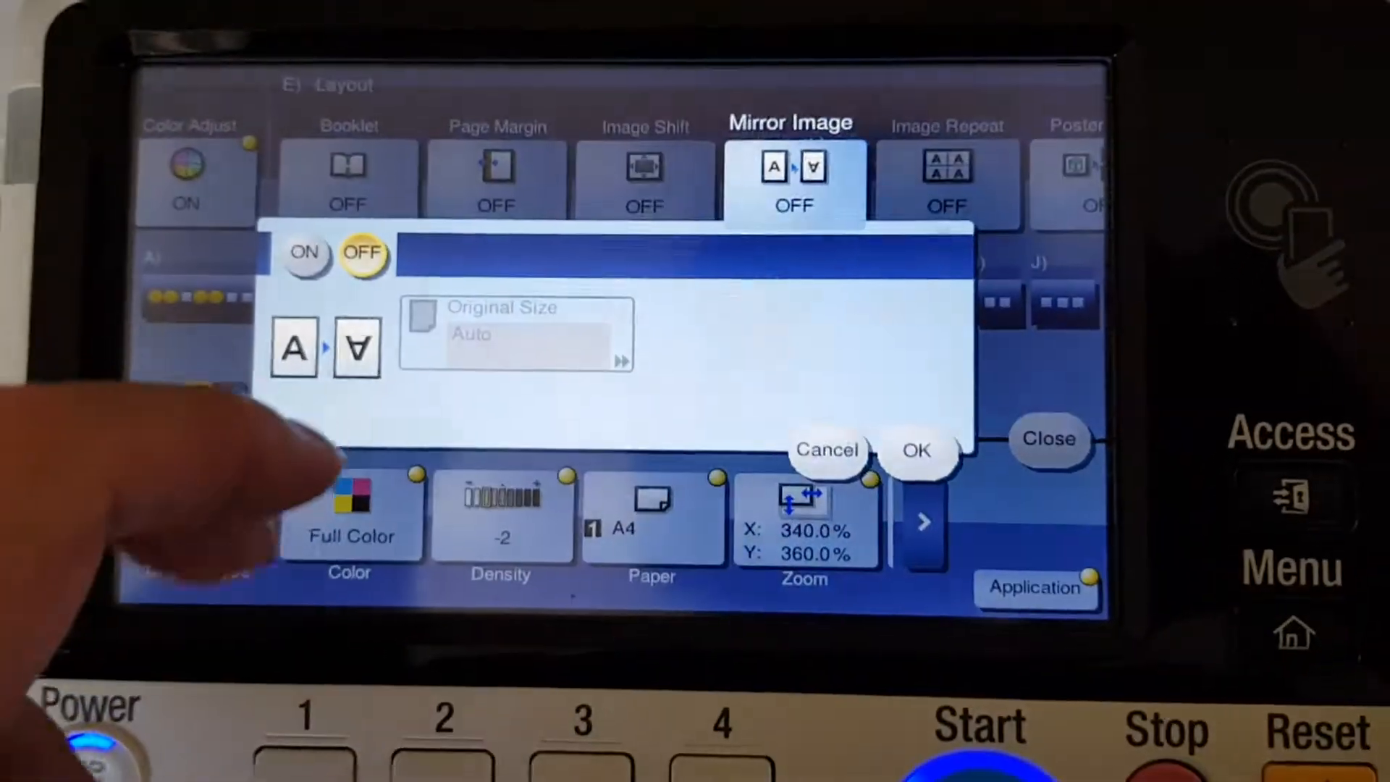
{"action": "left_click", "coordinate": [917, 450]}
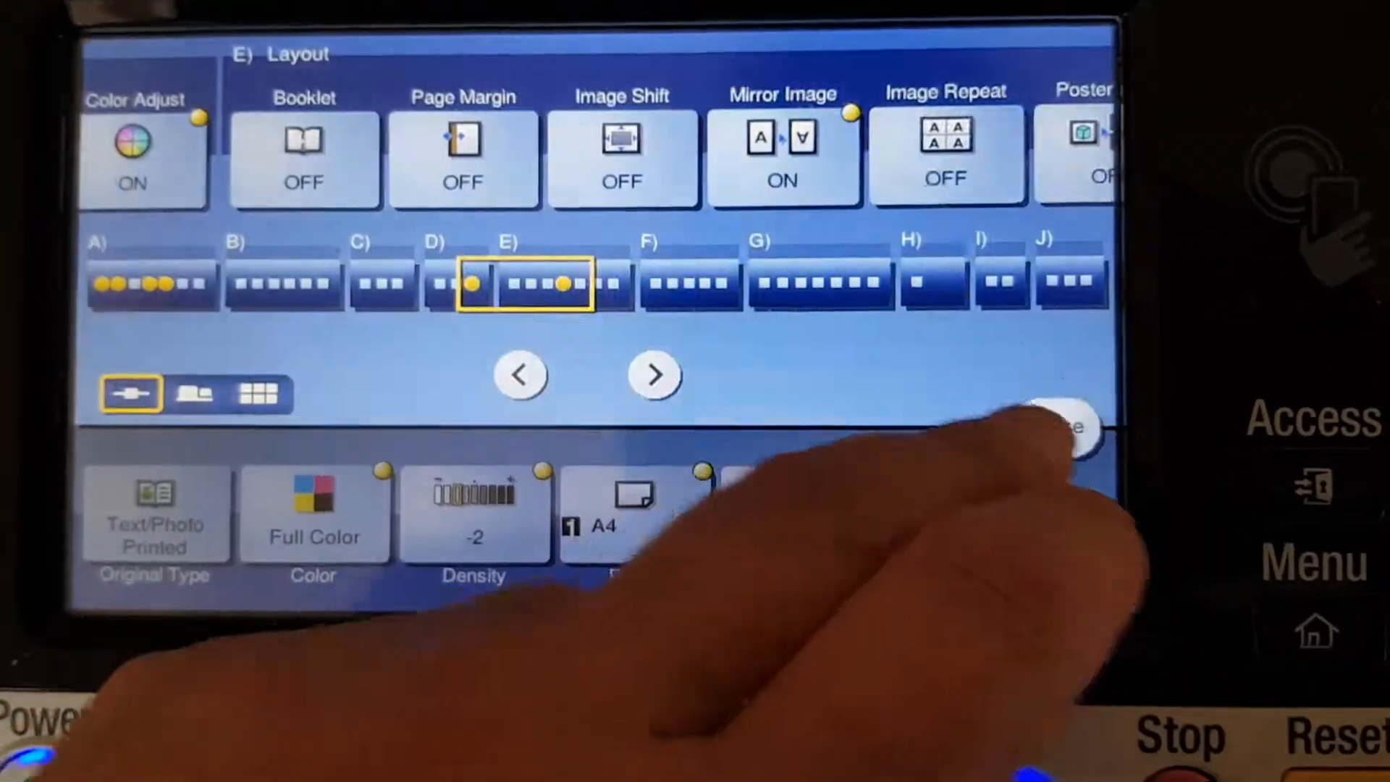